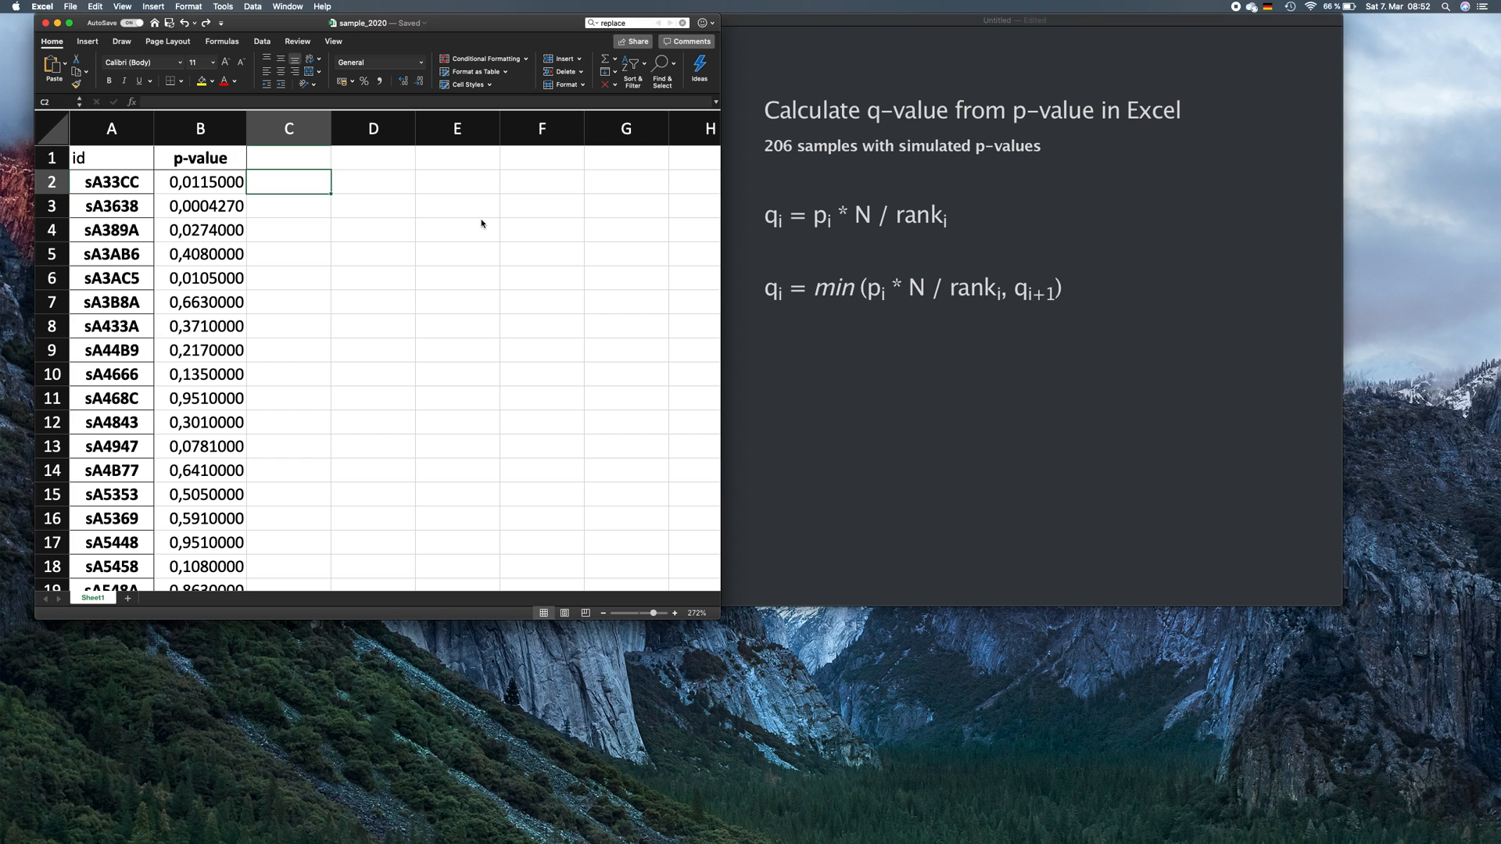
- Sort column B's p-values smallest to largest, expanding the selection so ids stay paired
left_click(199, 128)
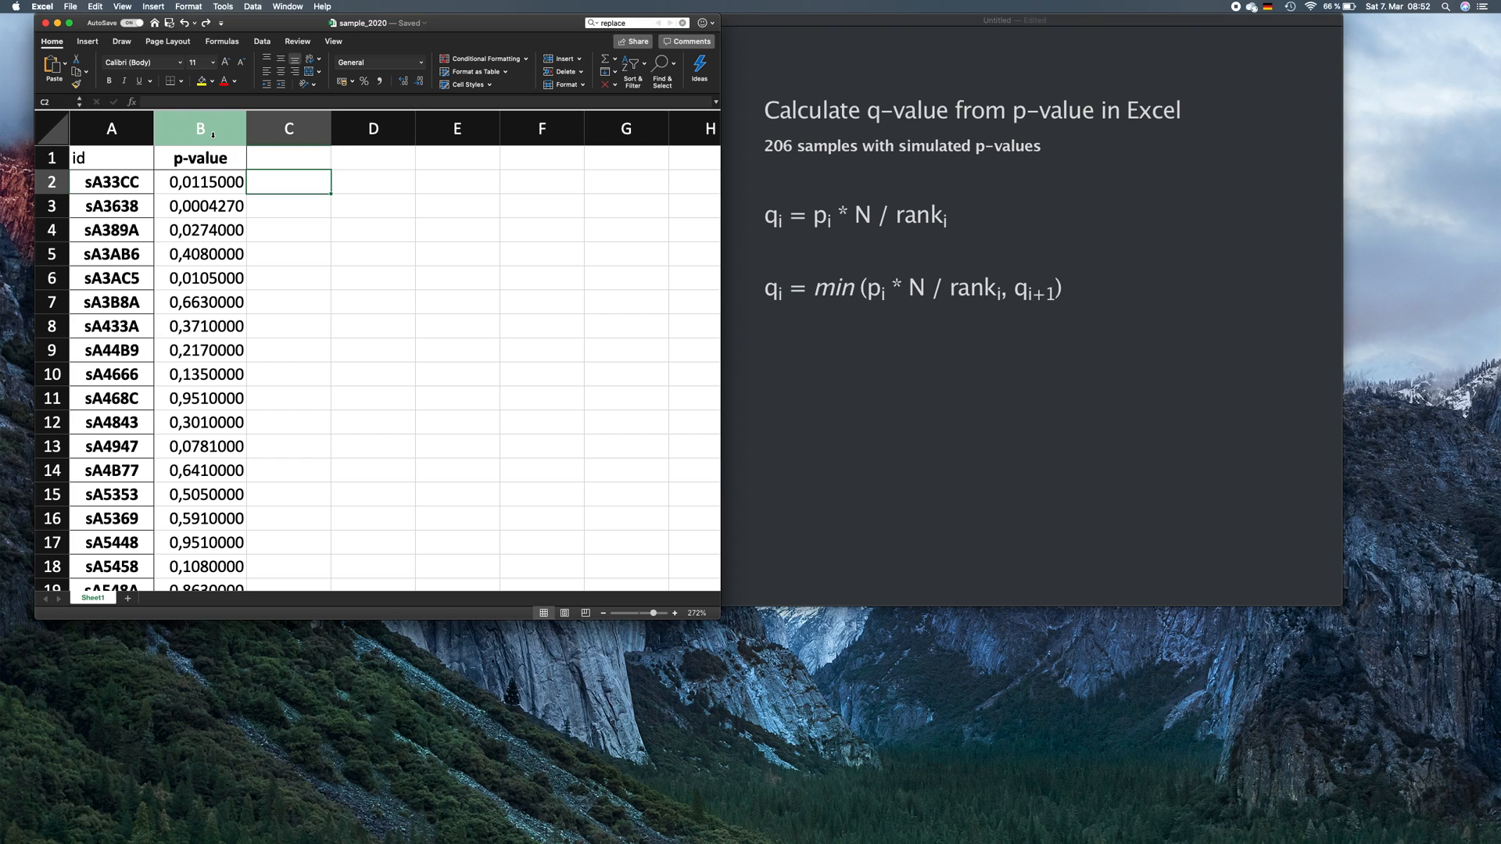
left_click(198, 129)
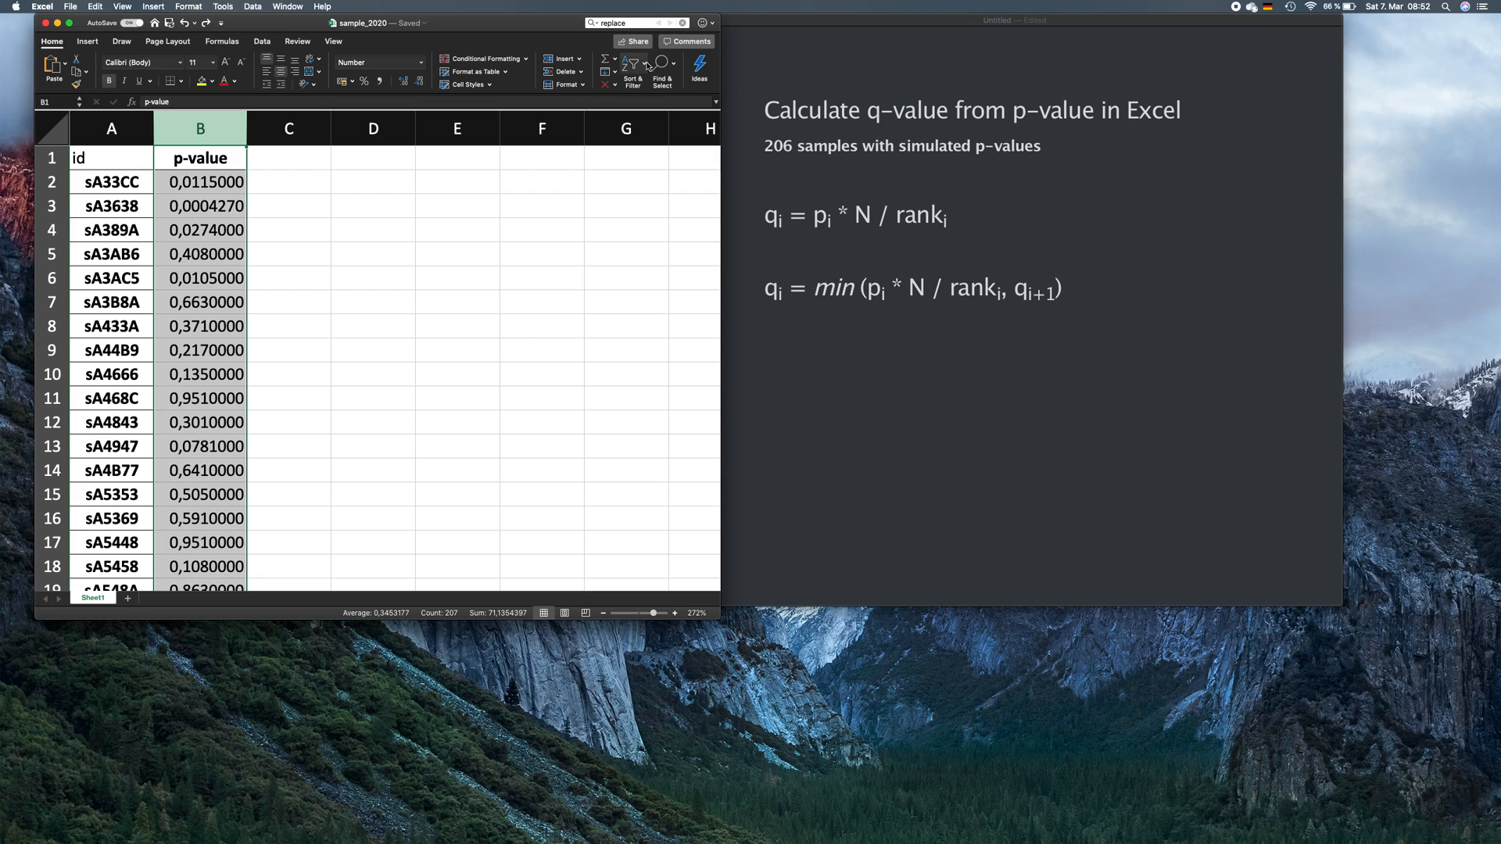
left_click(632, 66)
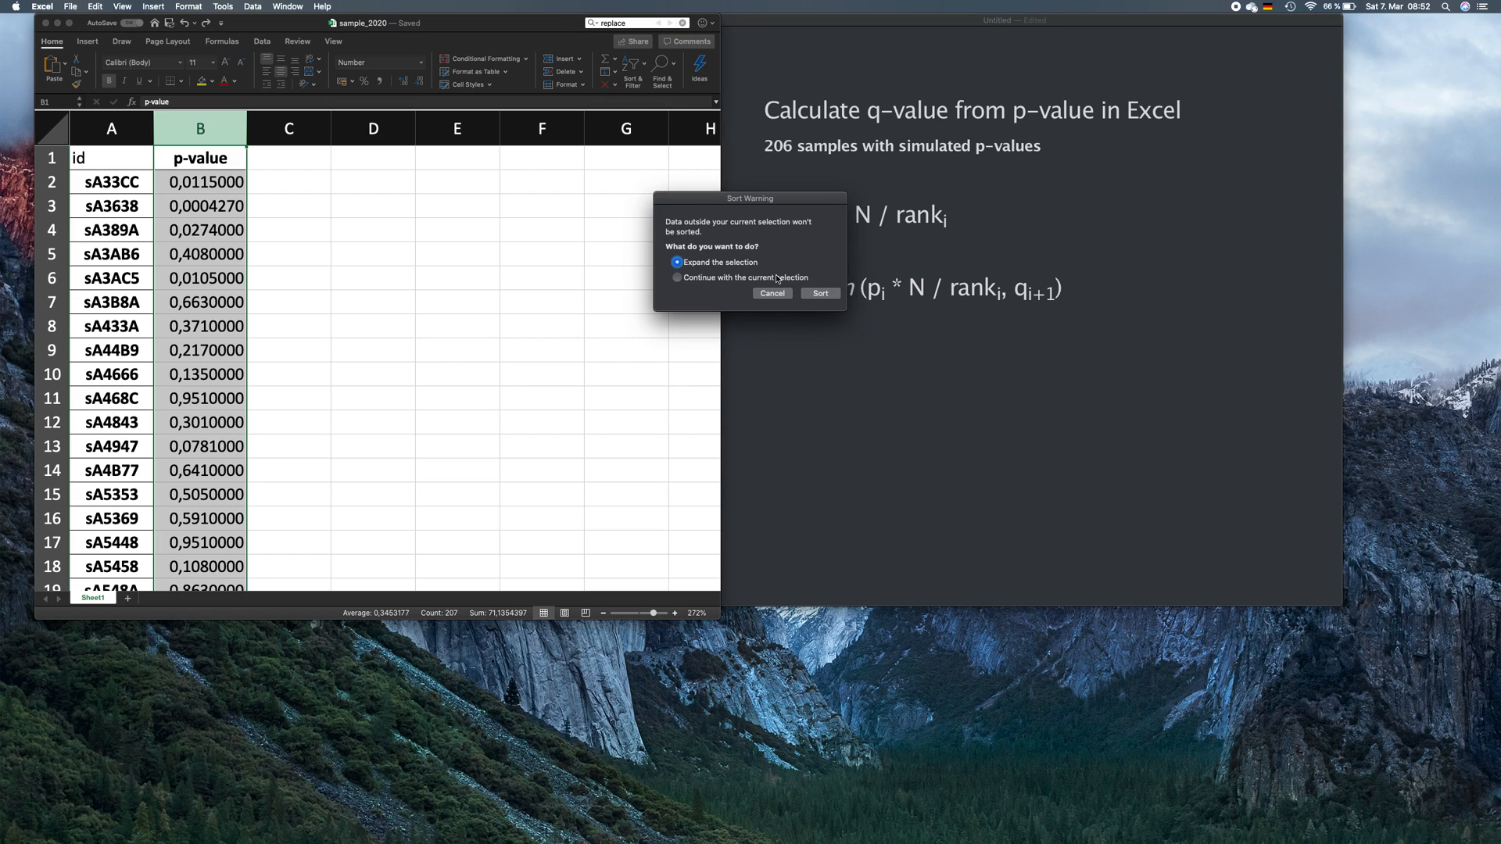
left_click(818, 292)
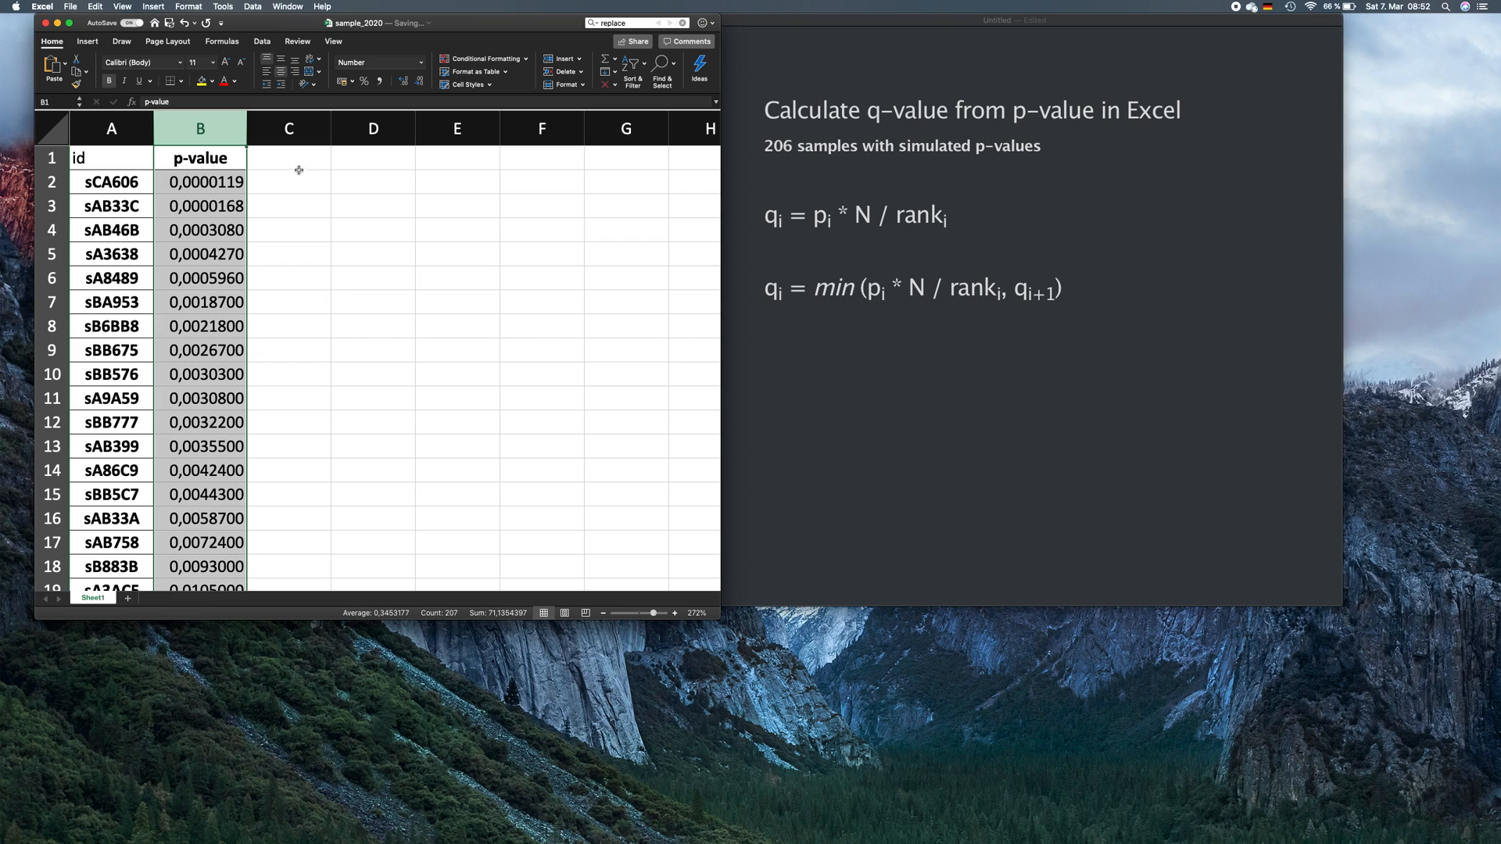
- Head column C 'rank' and fill rank numbers 1 to 206 down the sorted rows
type("rank")
left_click(289, 181)
type("1")
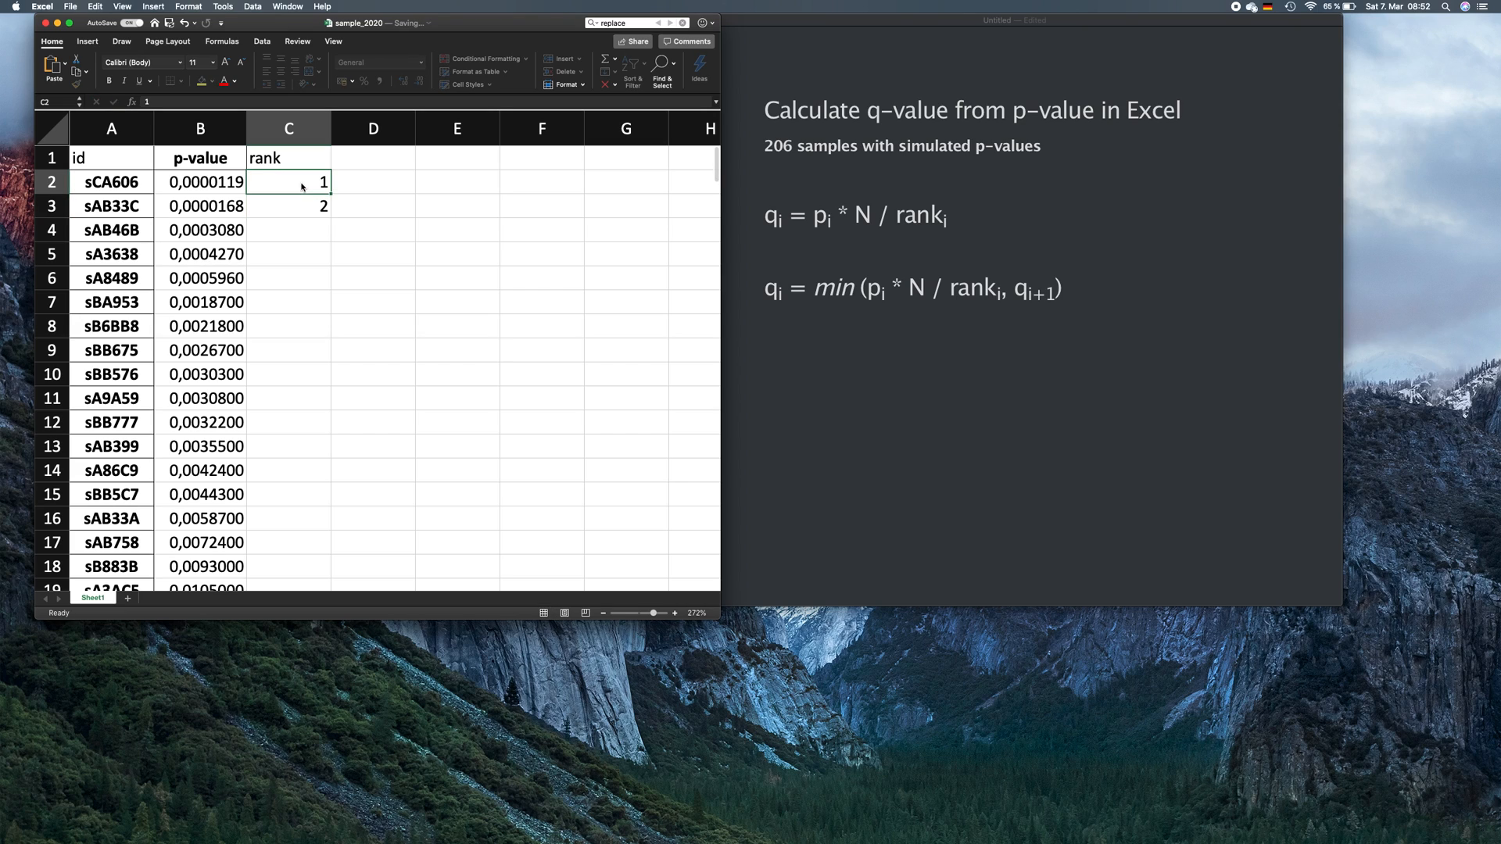
left_click_drag(288, 182, 288, 206)
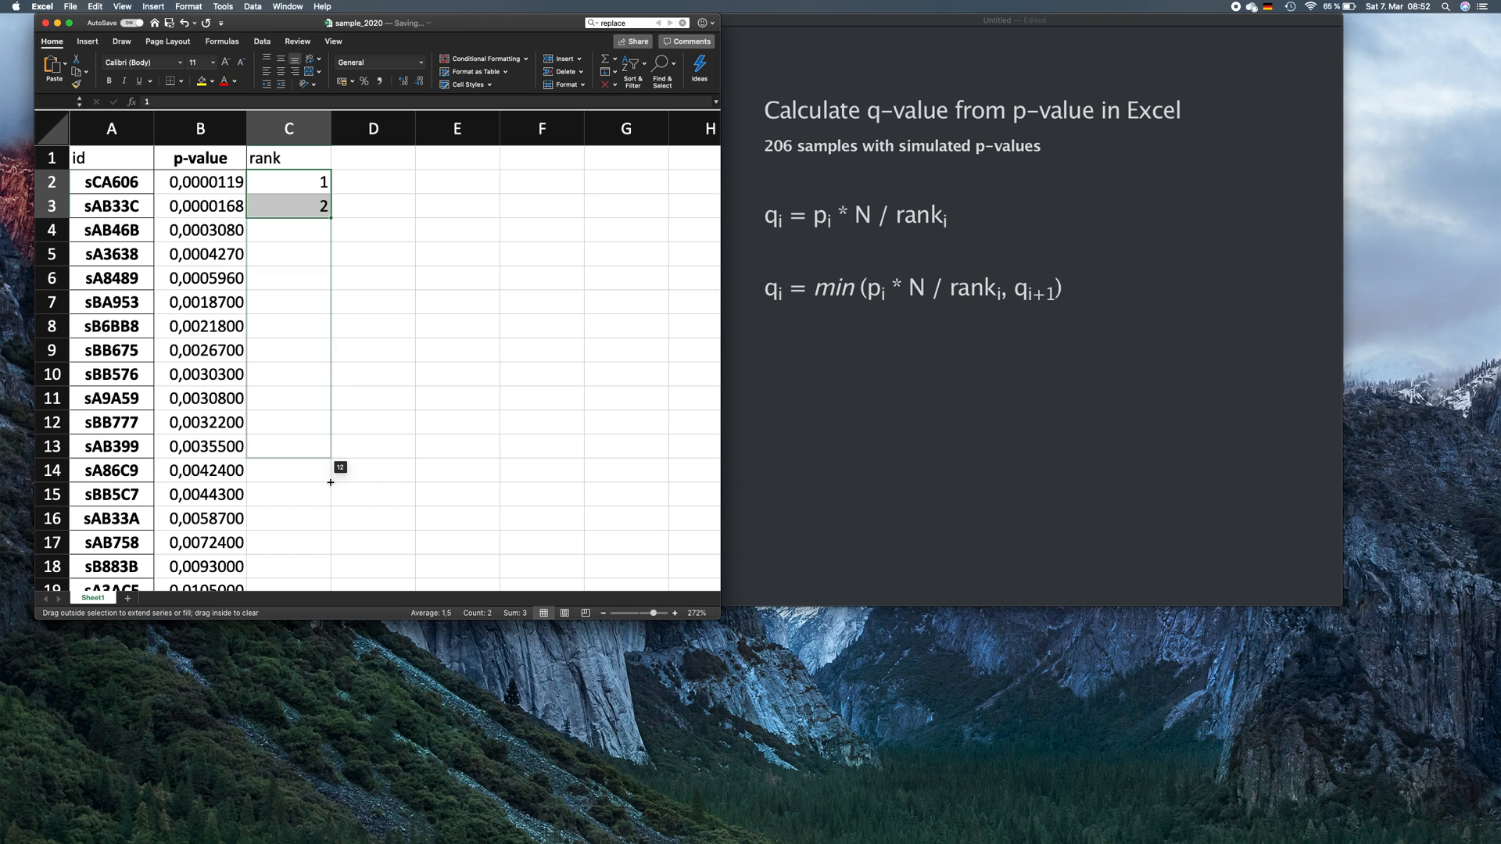
scroll("down", 3)
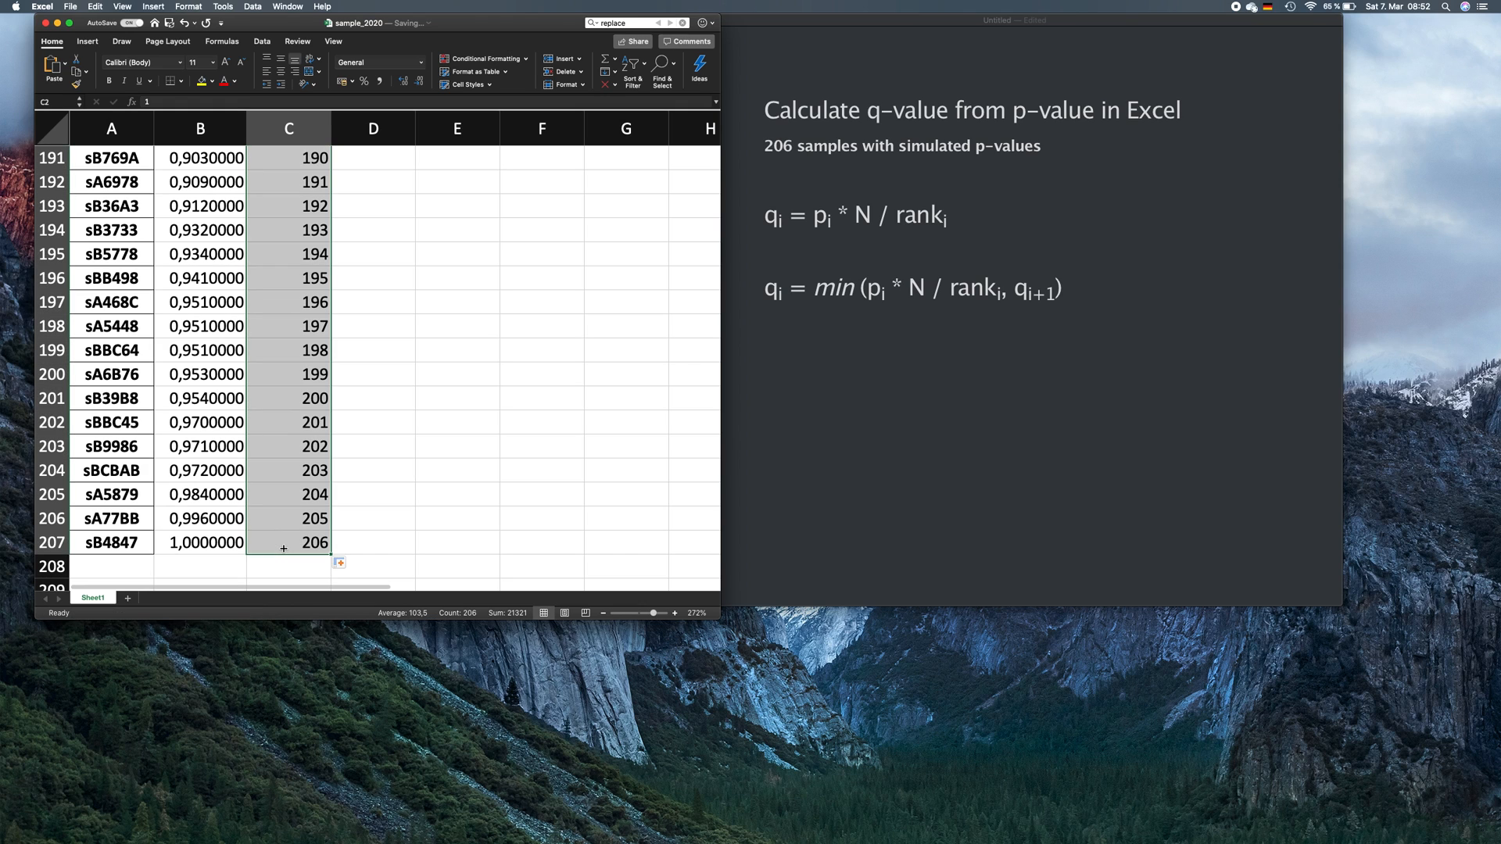
scroll("up", 3)
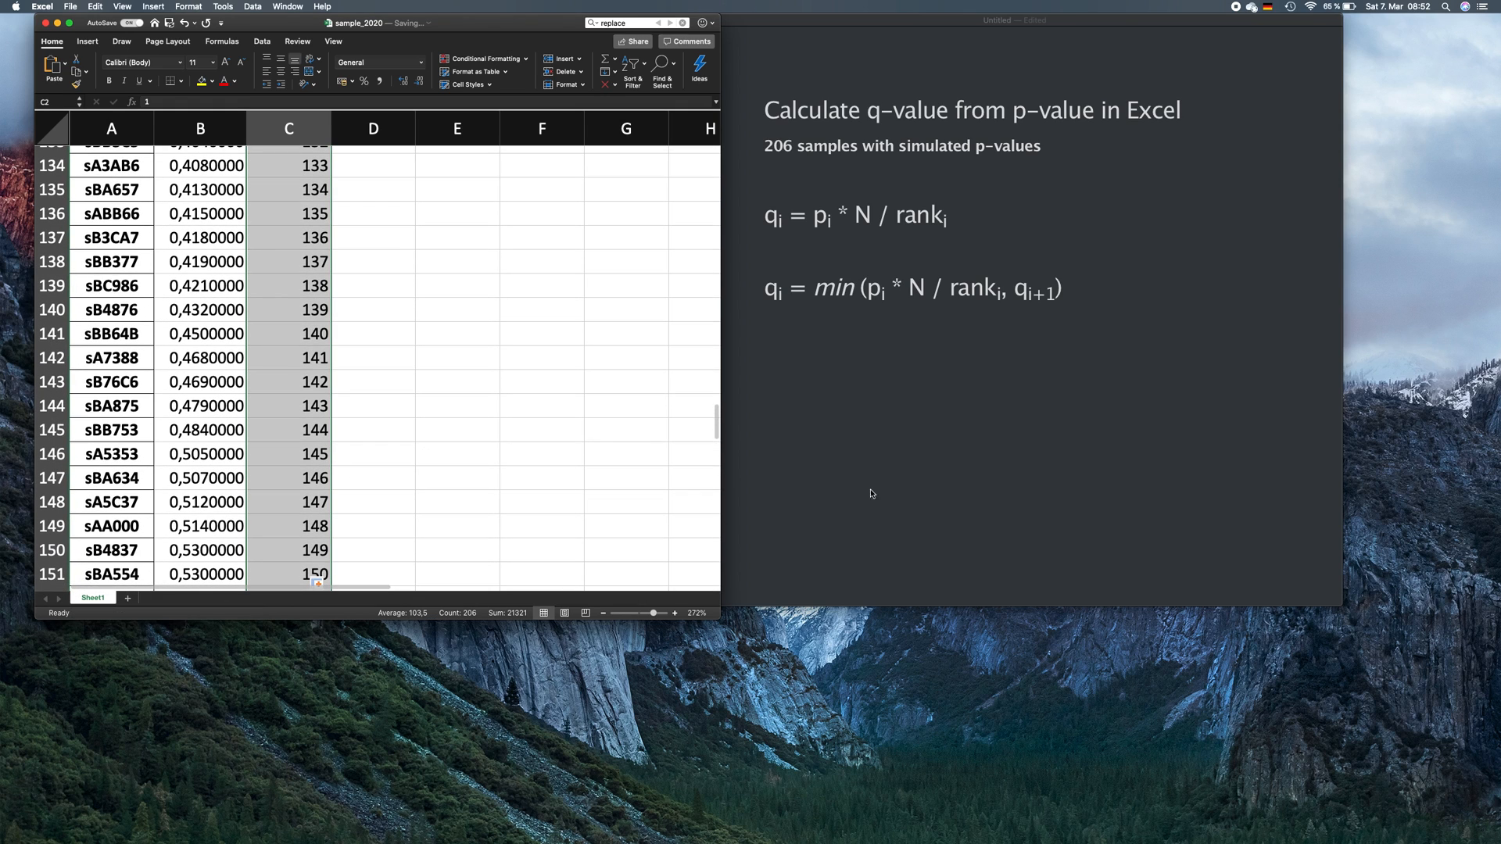
mouse_move(982, 489)
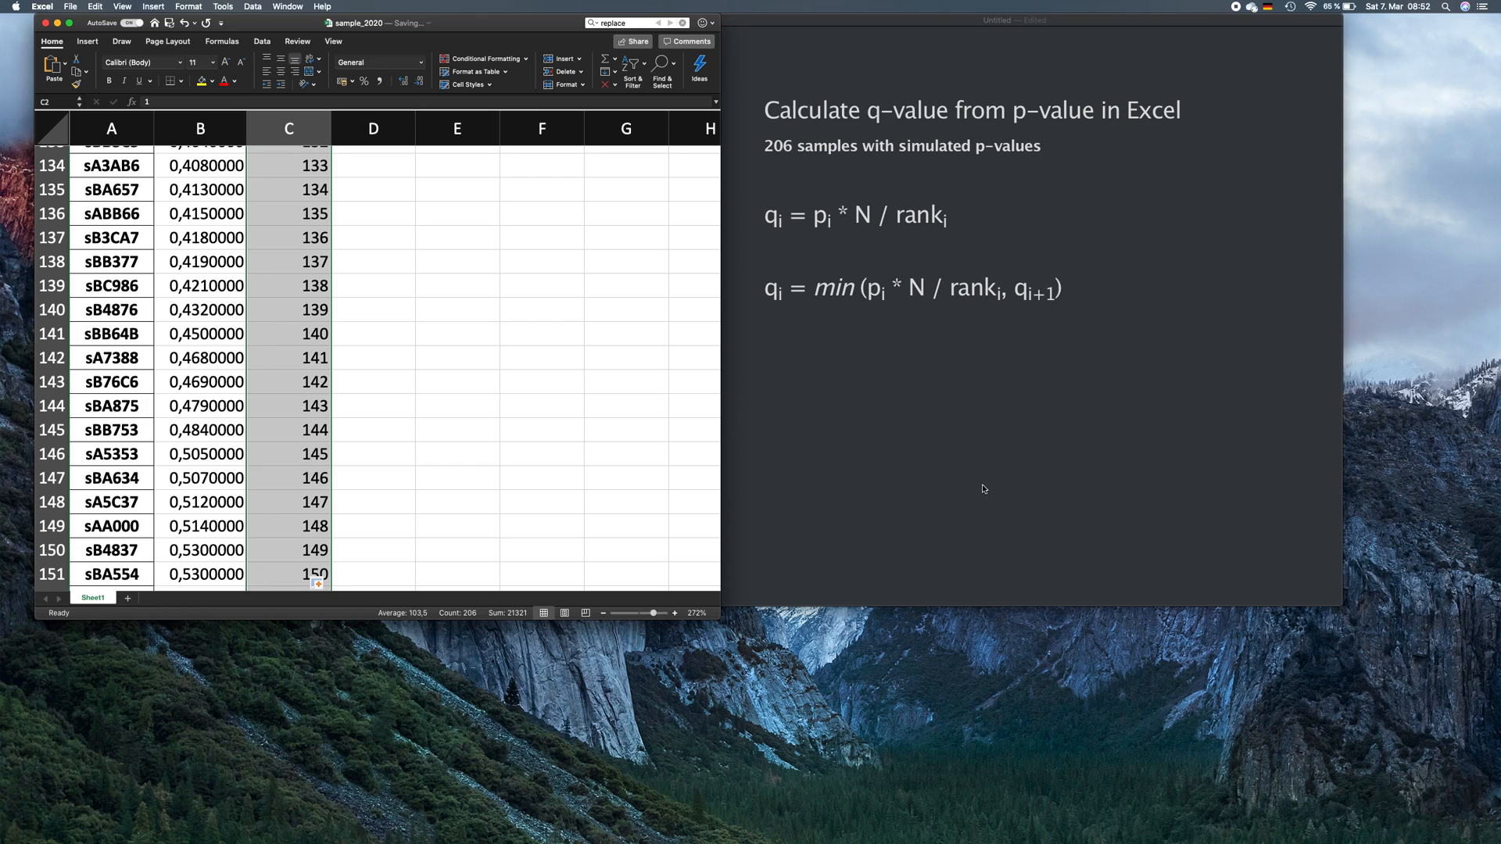
mouse_move(991, 469)
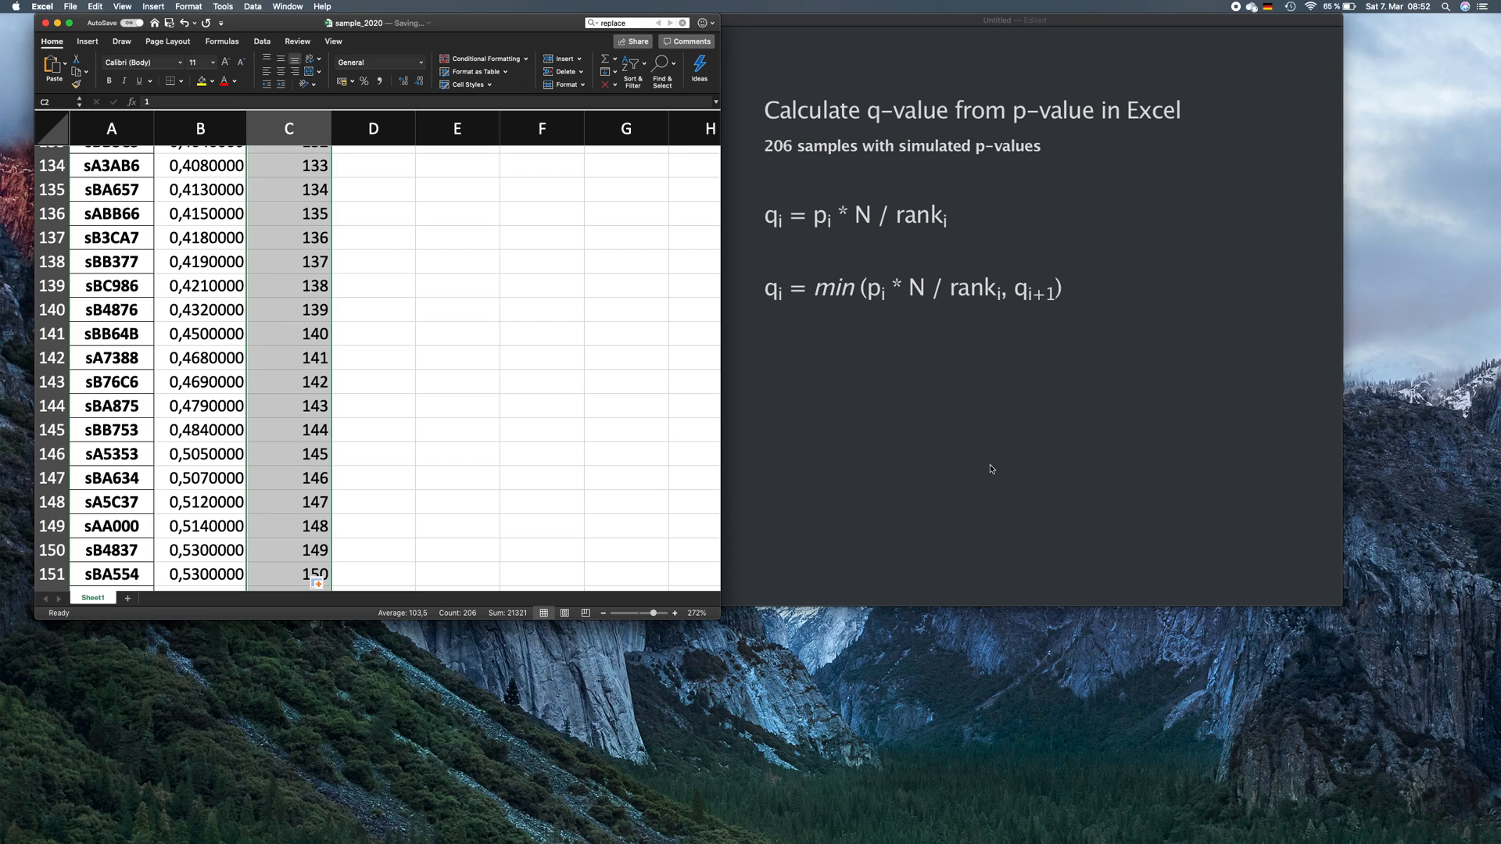
mouse_move(944, 214)
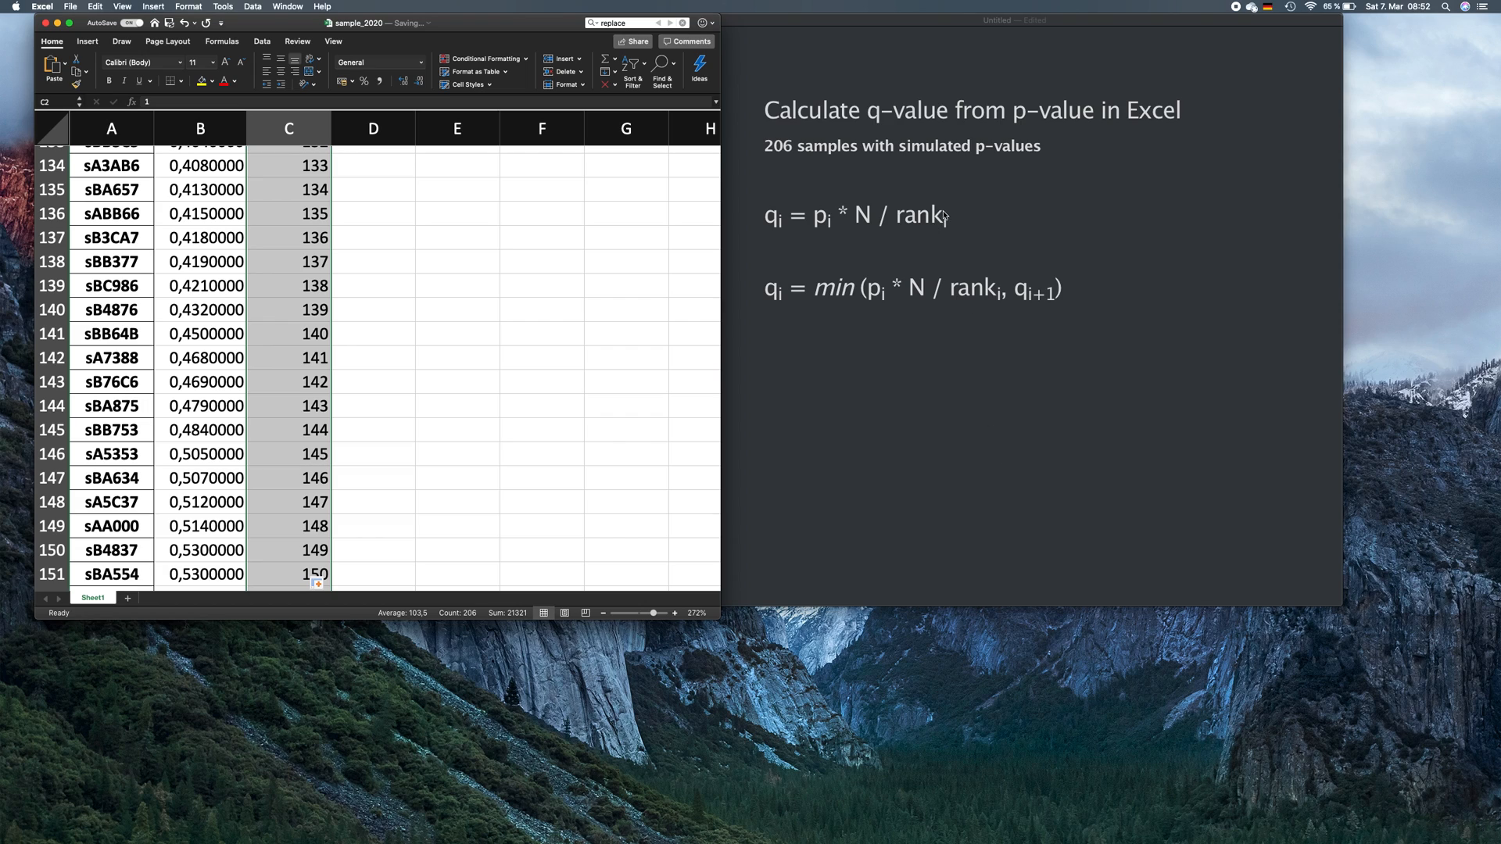
mouse_move(948, 222)
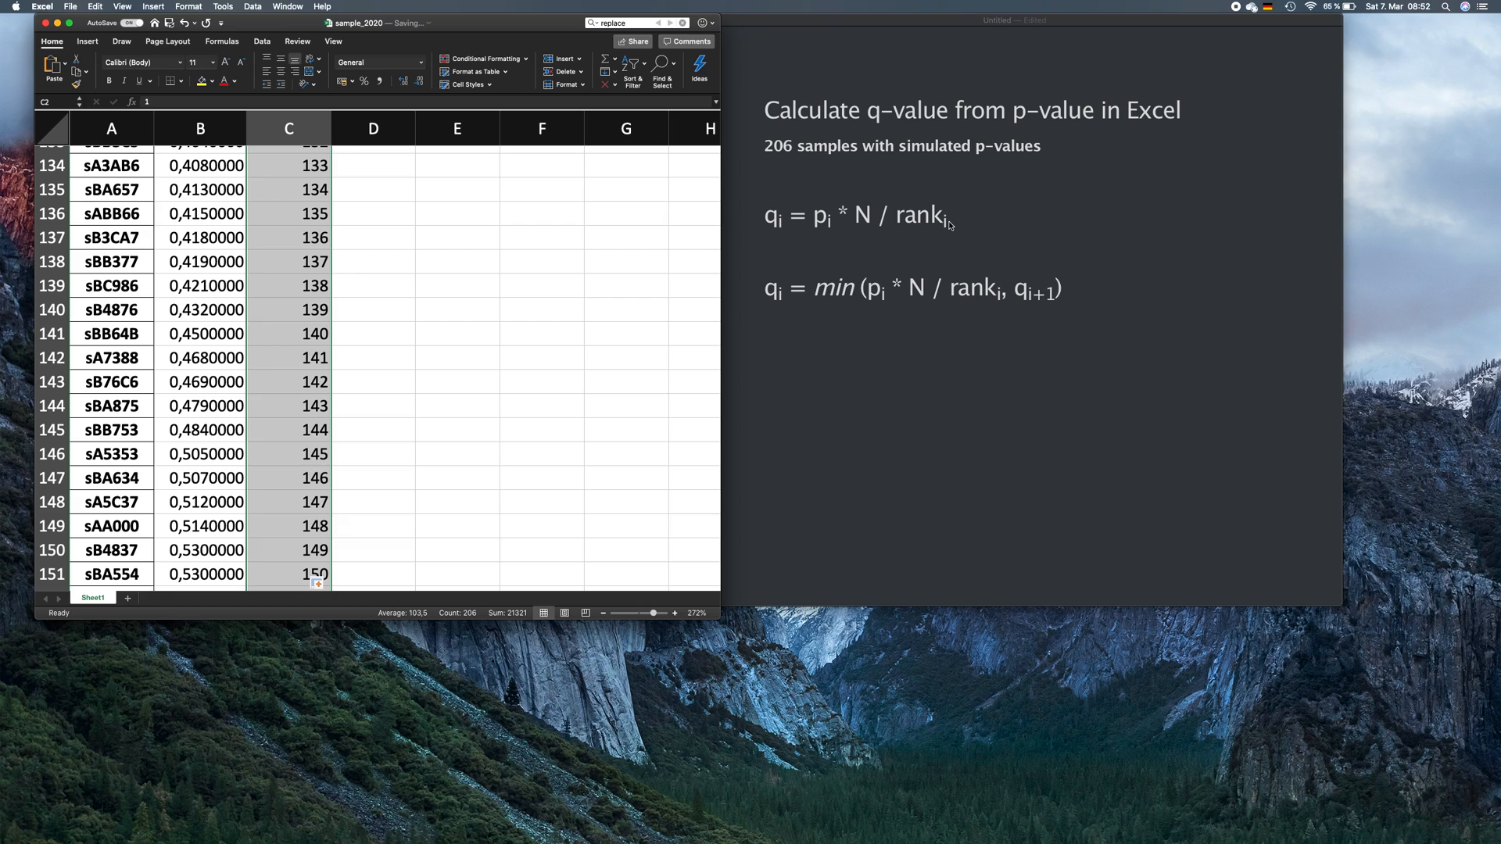
- Label the first q-value formula "theoretical" in the Typora note
left_click(957, 214)
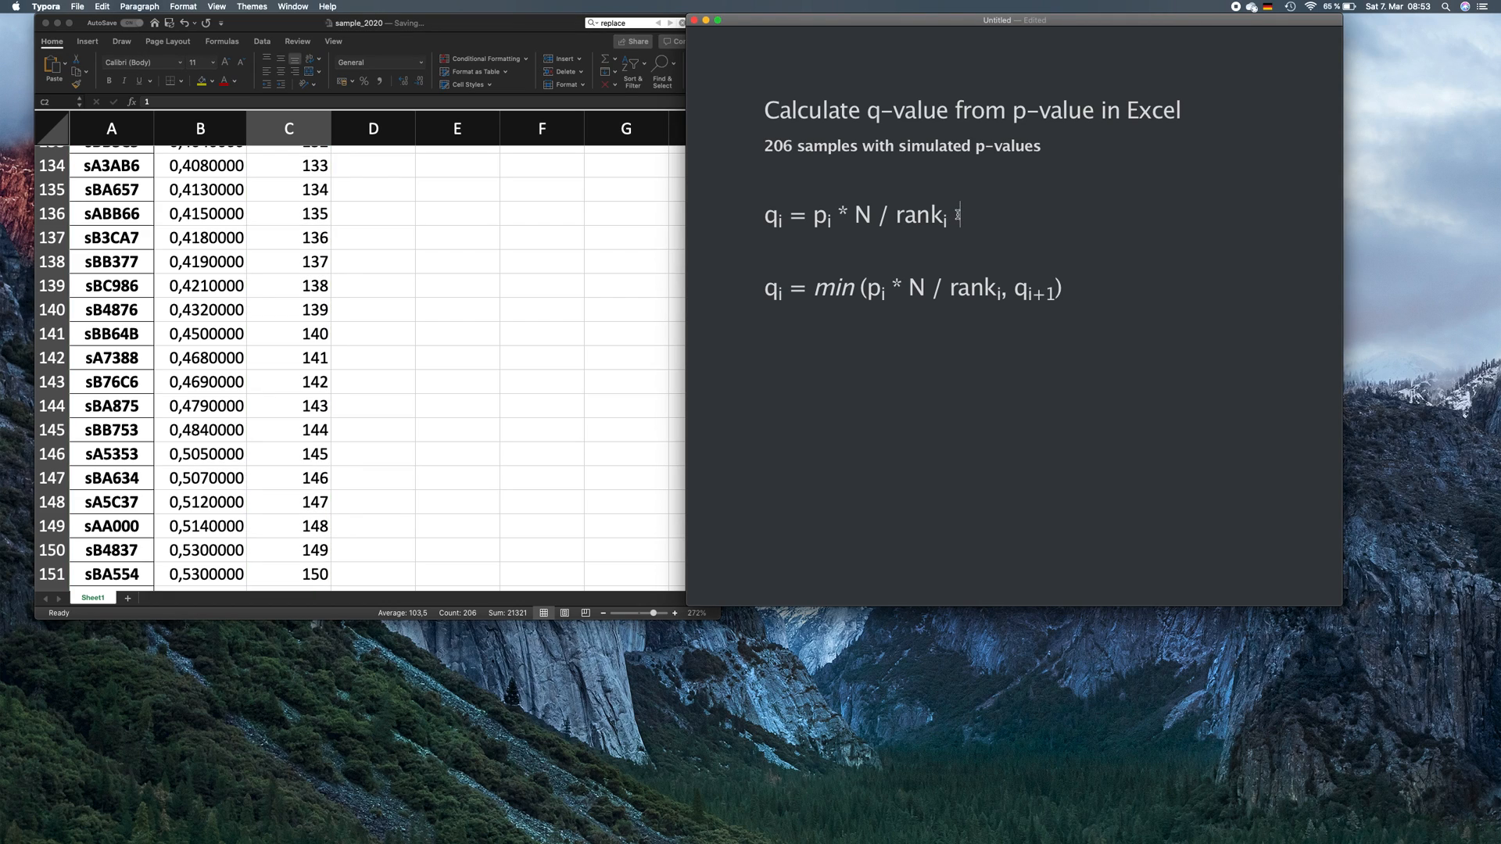
type("t")
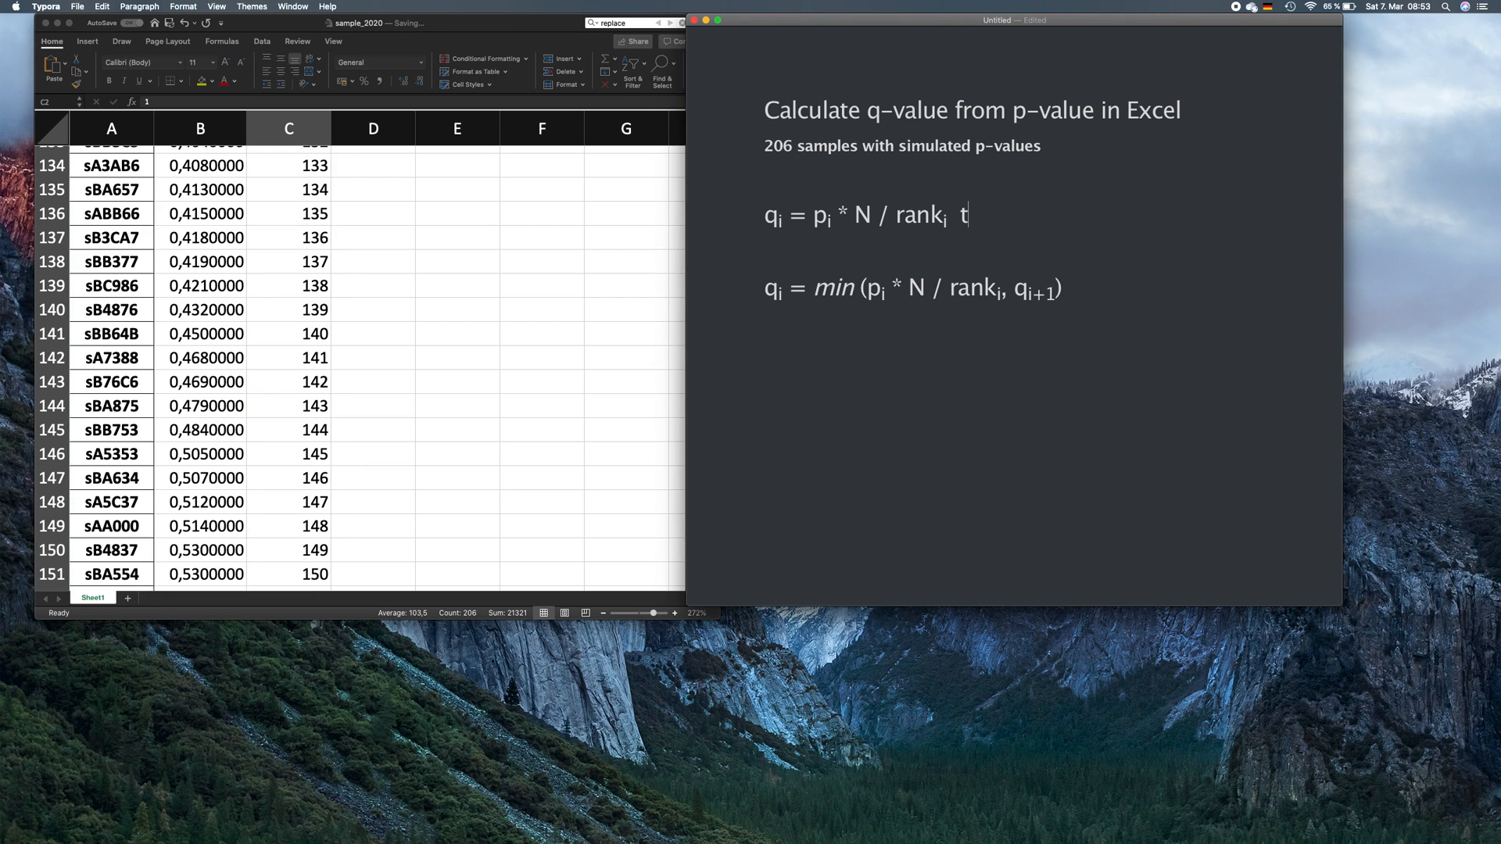
type("\"theor")
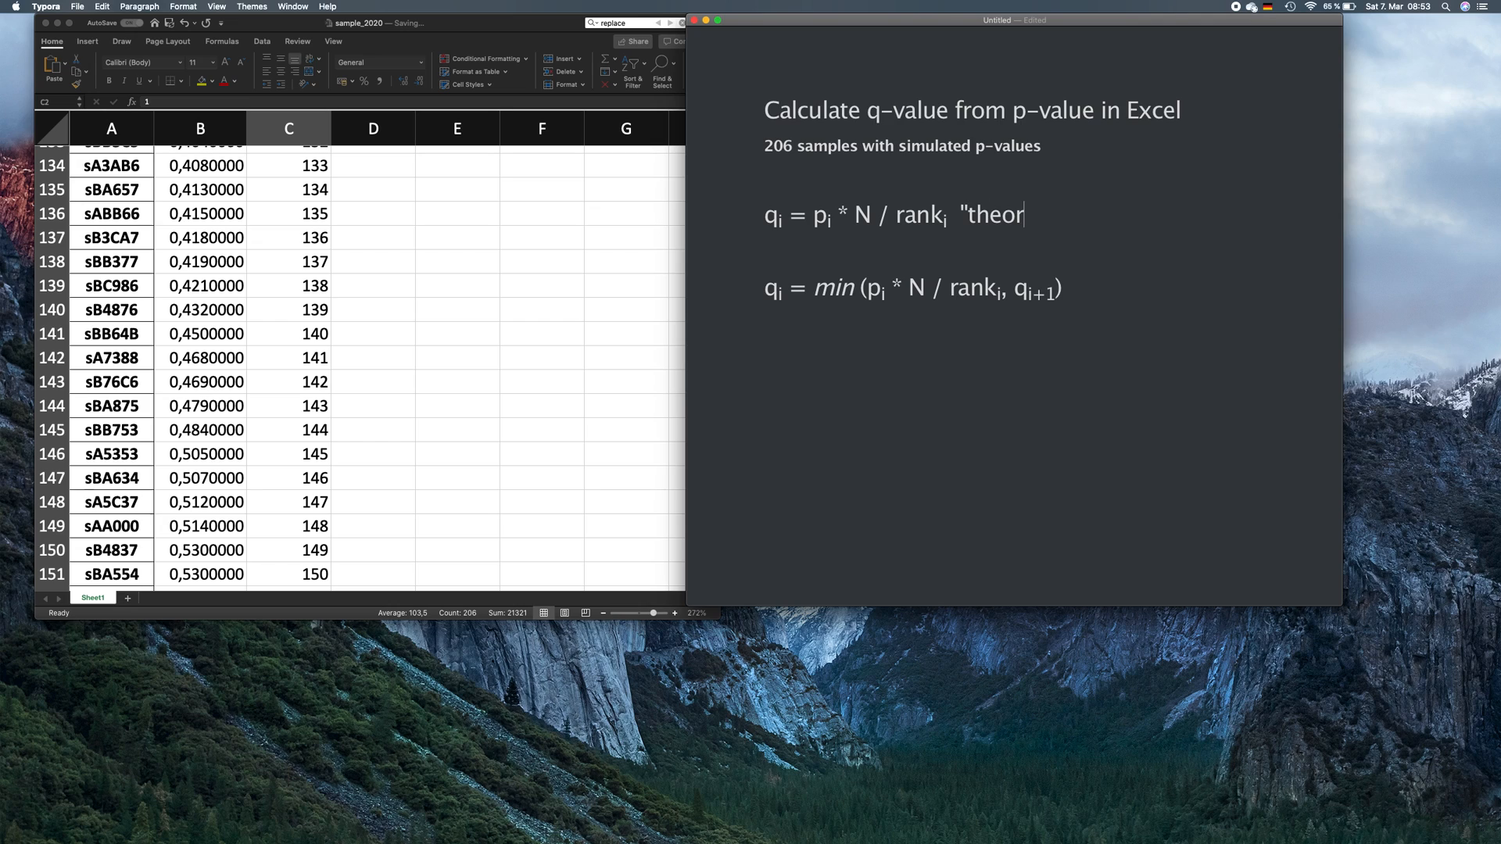
type("etical")
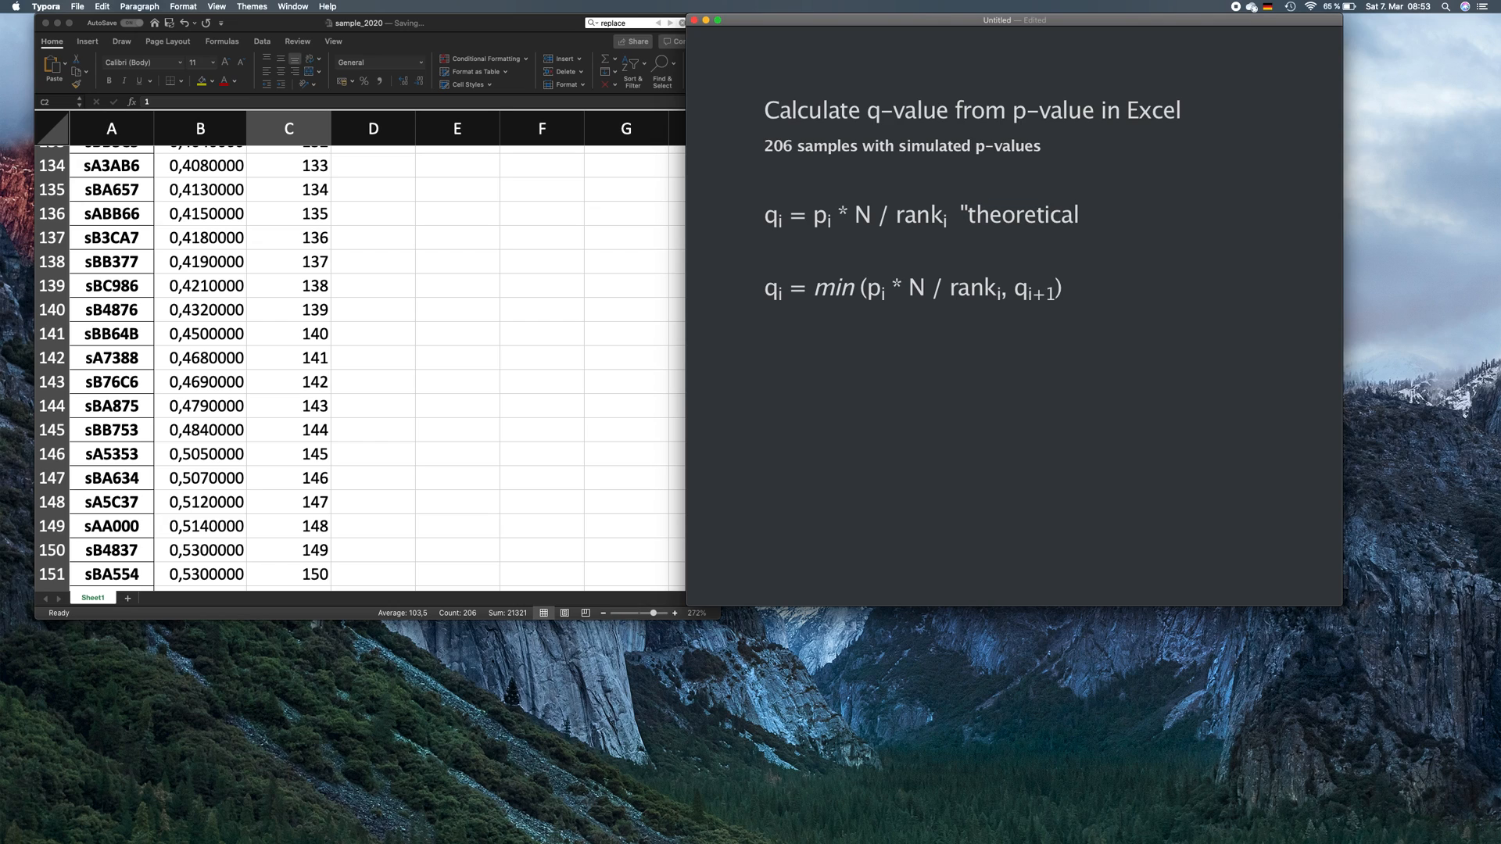
type("\"")
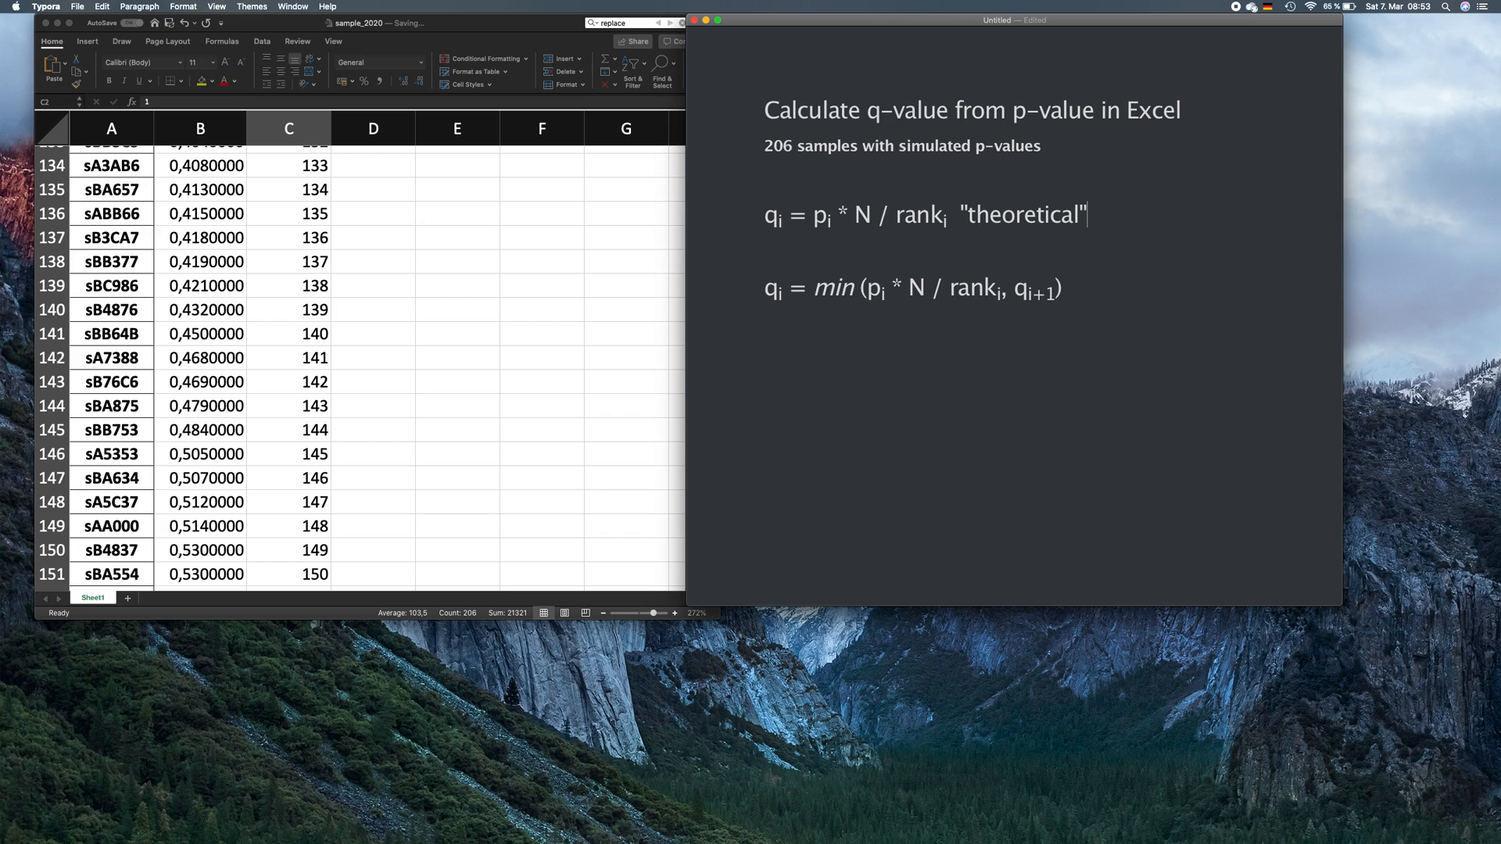
mouse_move(1006, 259)
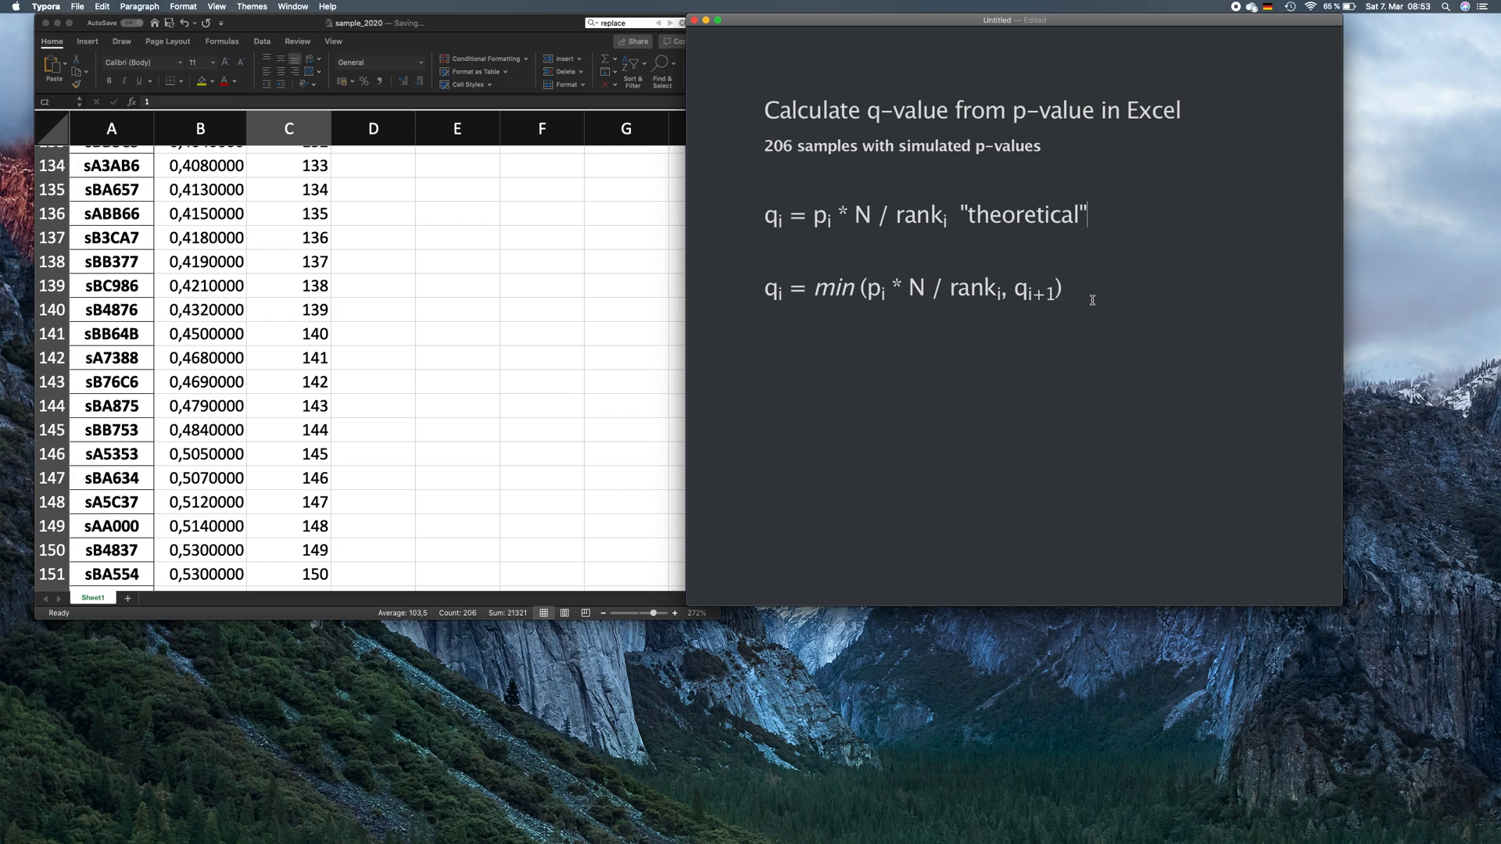
- Label the min-based q-value formula "practical"
key("return")
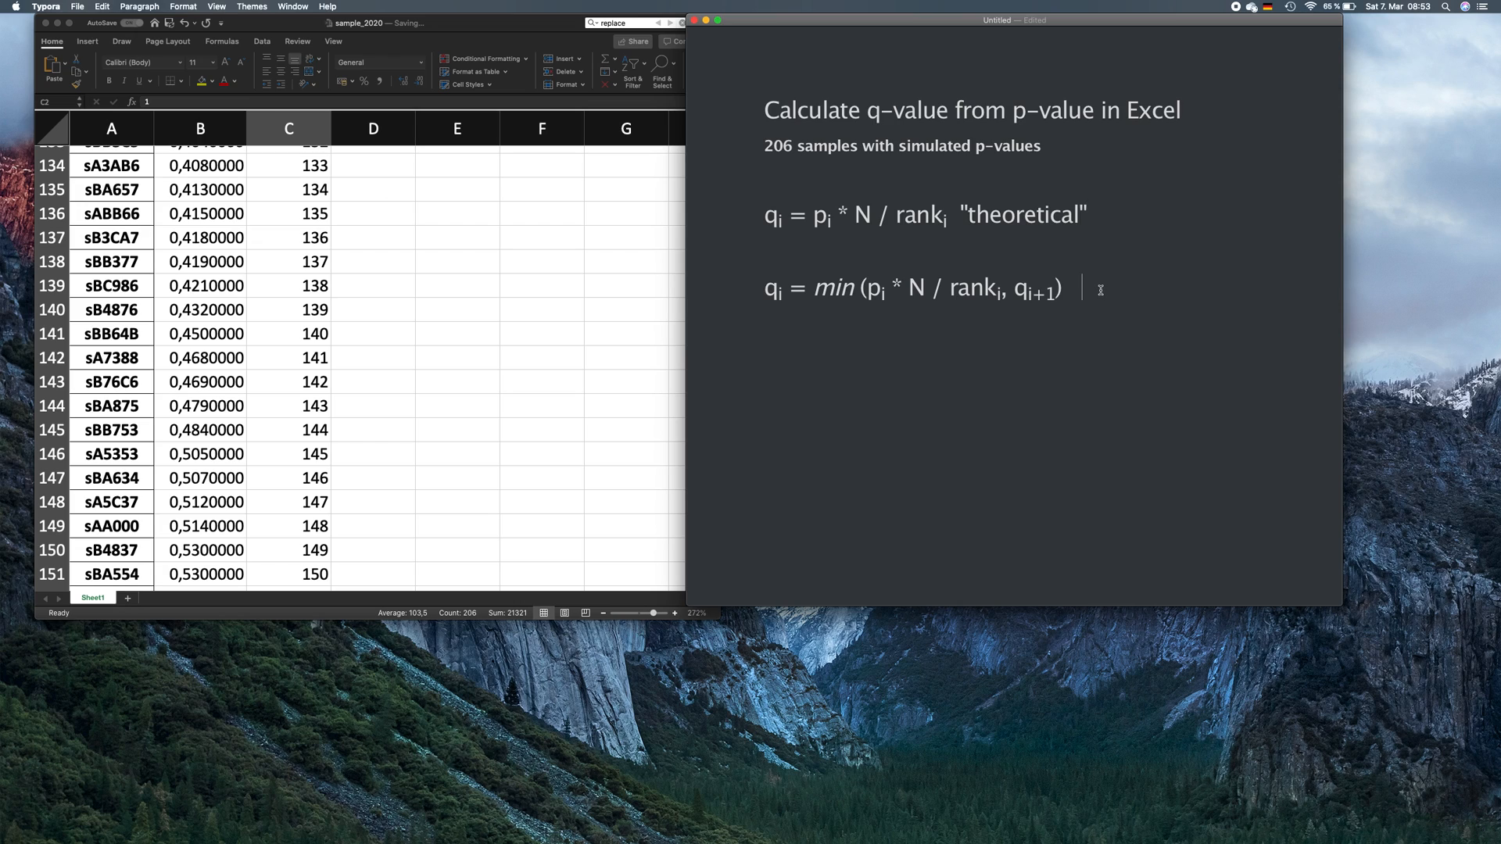
type("\"practica")
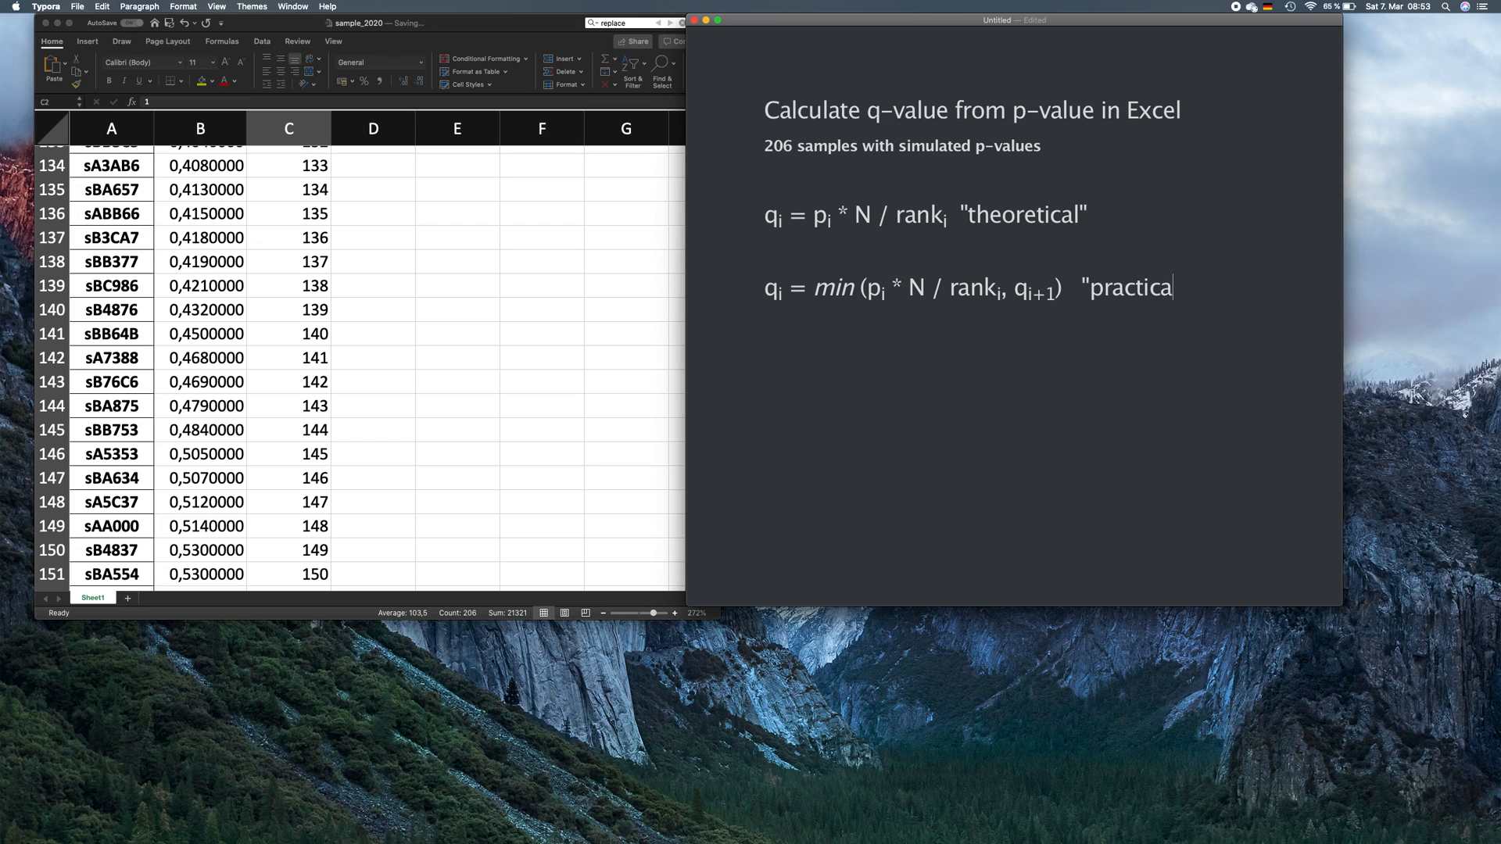
type("l\"")
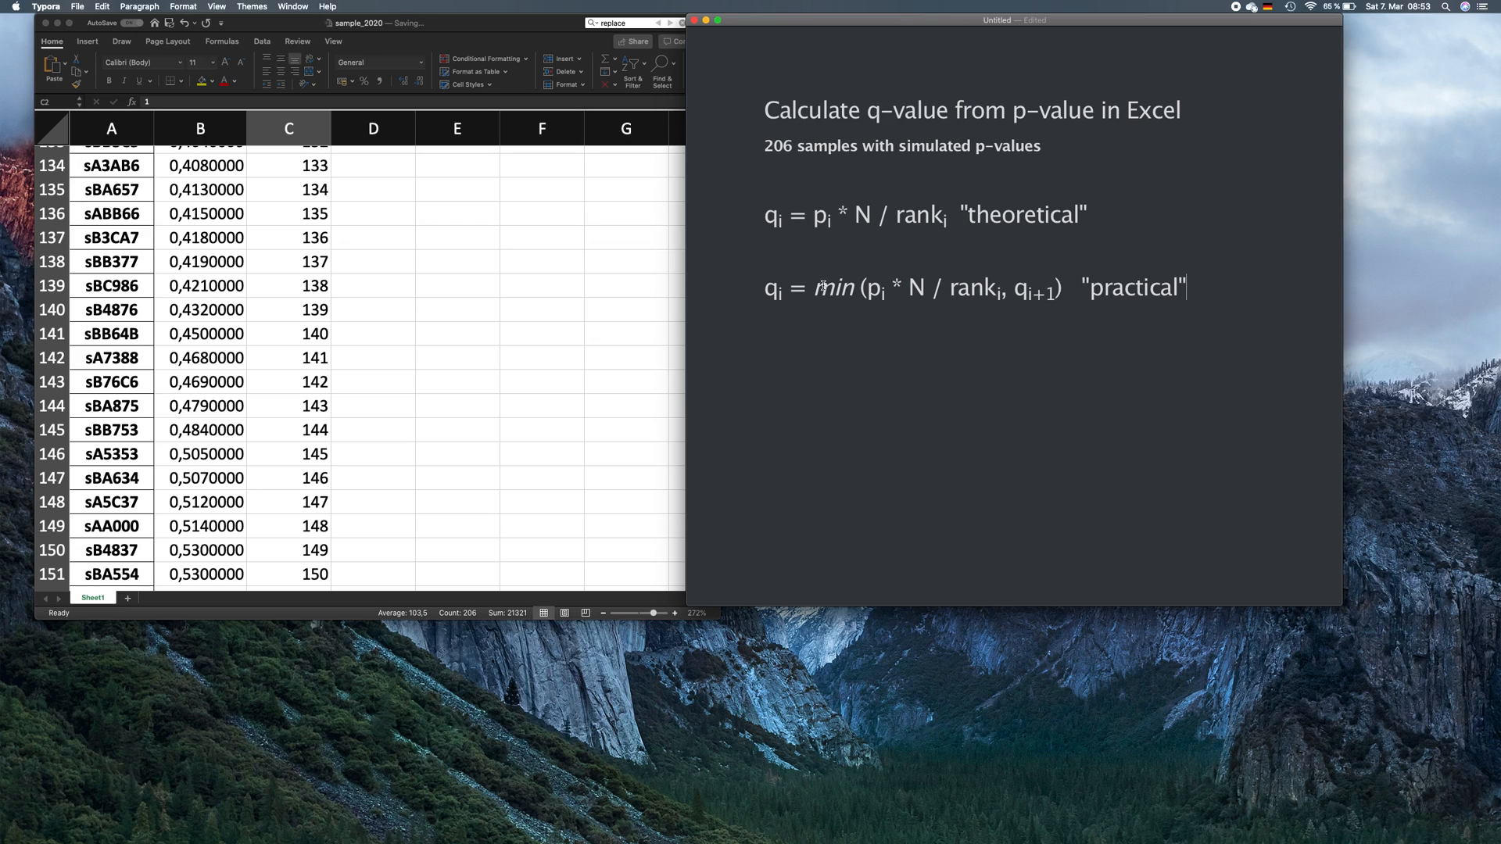
mouse_move(478, 334)
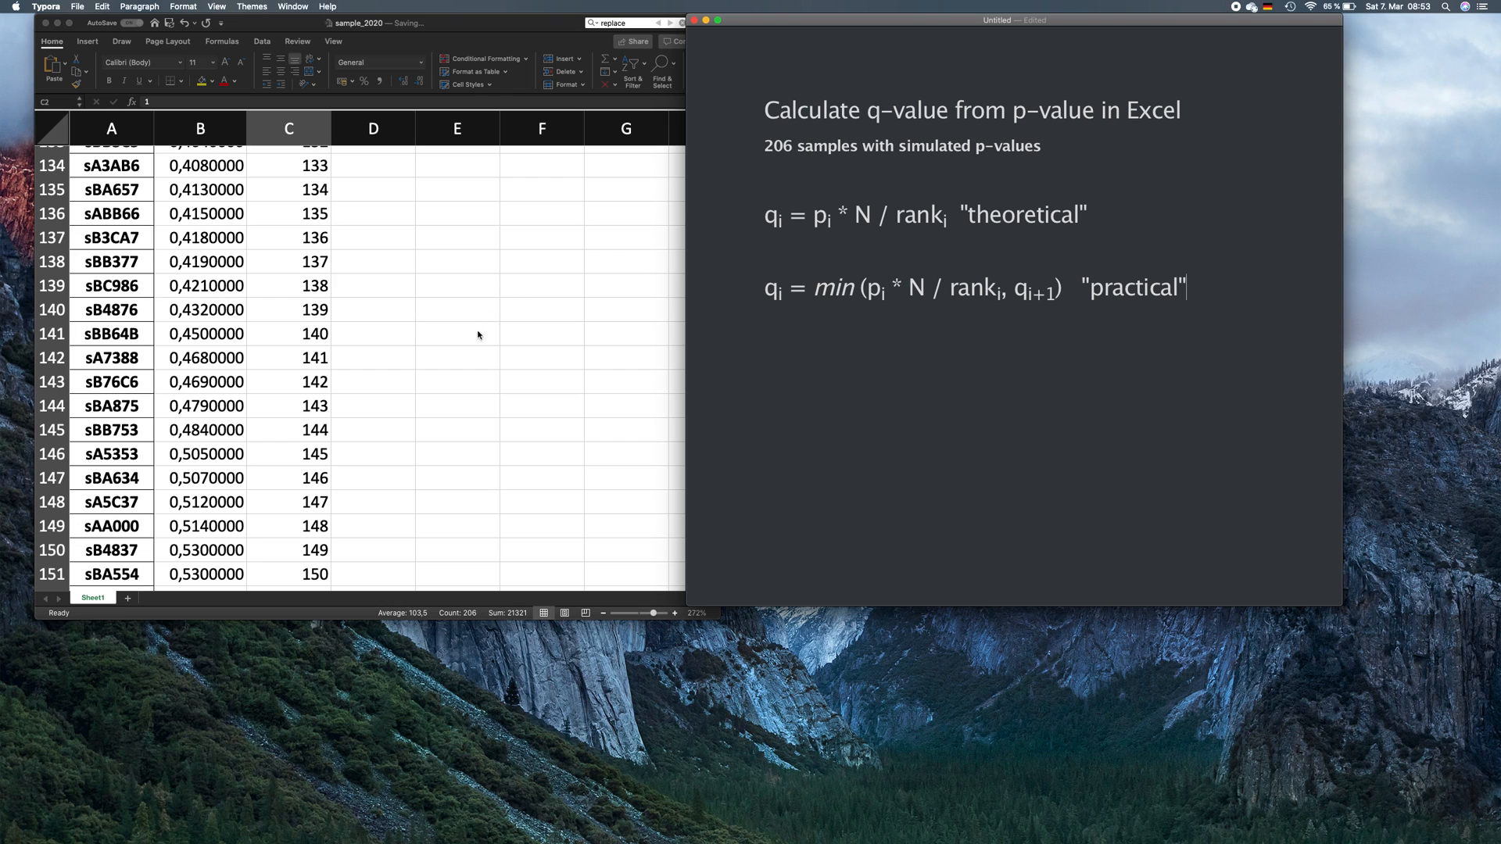
- Enter 1 in D208, just below the last ranked sample
scroll("down", 3)
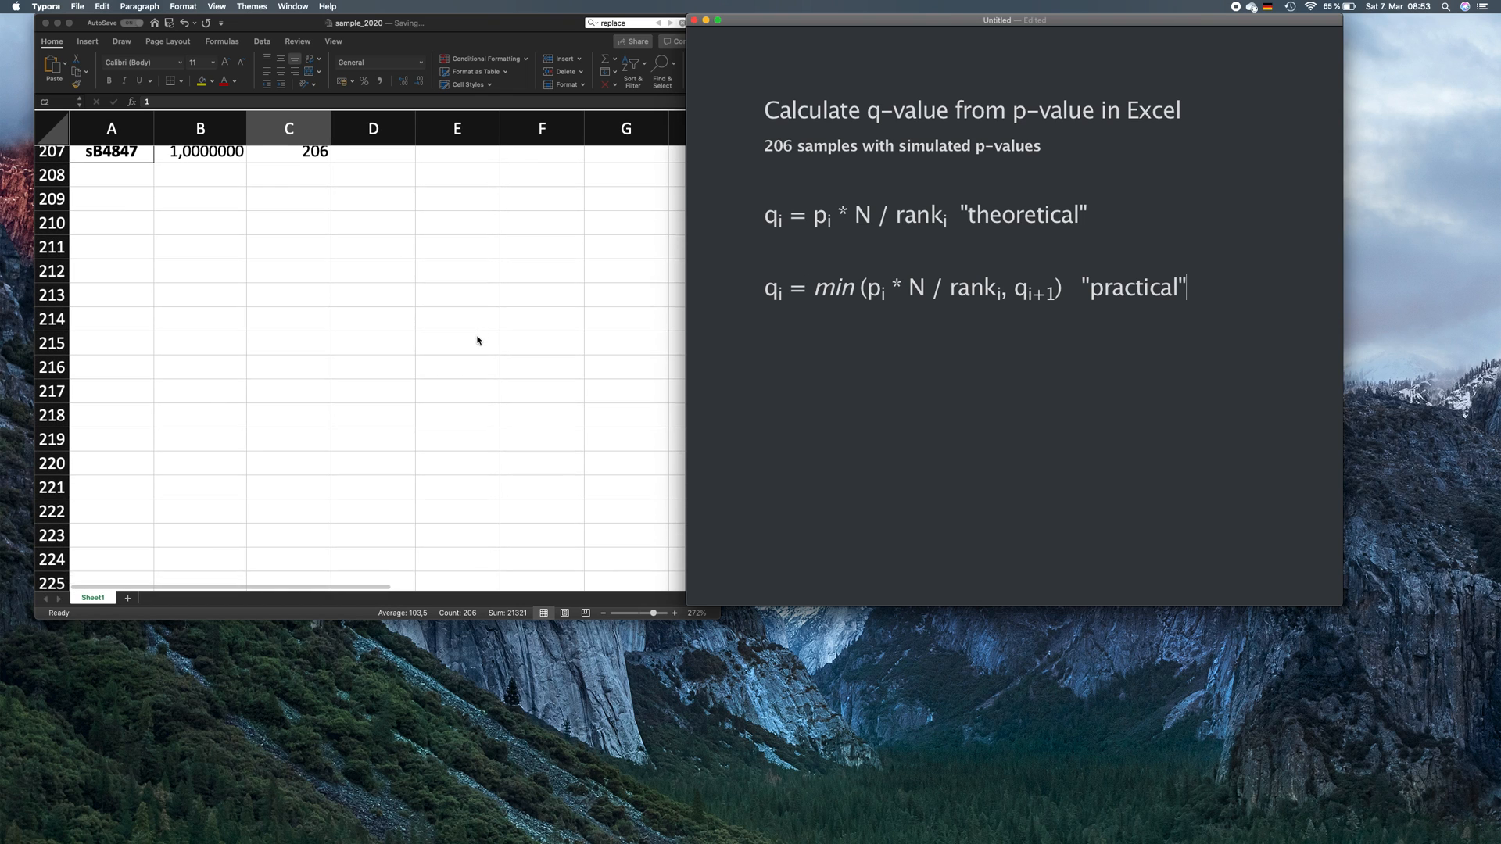
scroll("up", 3)
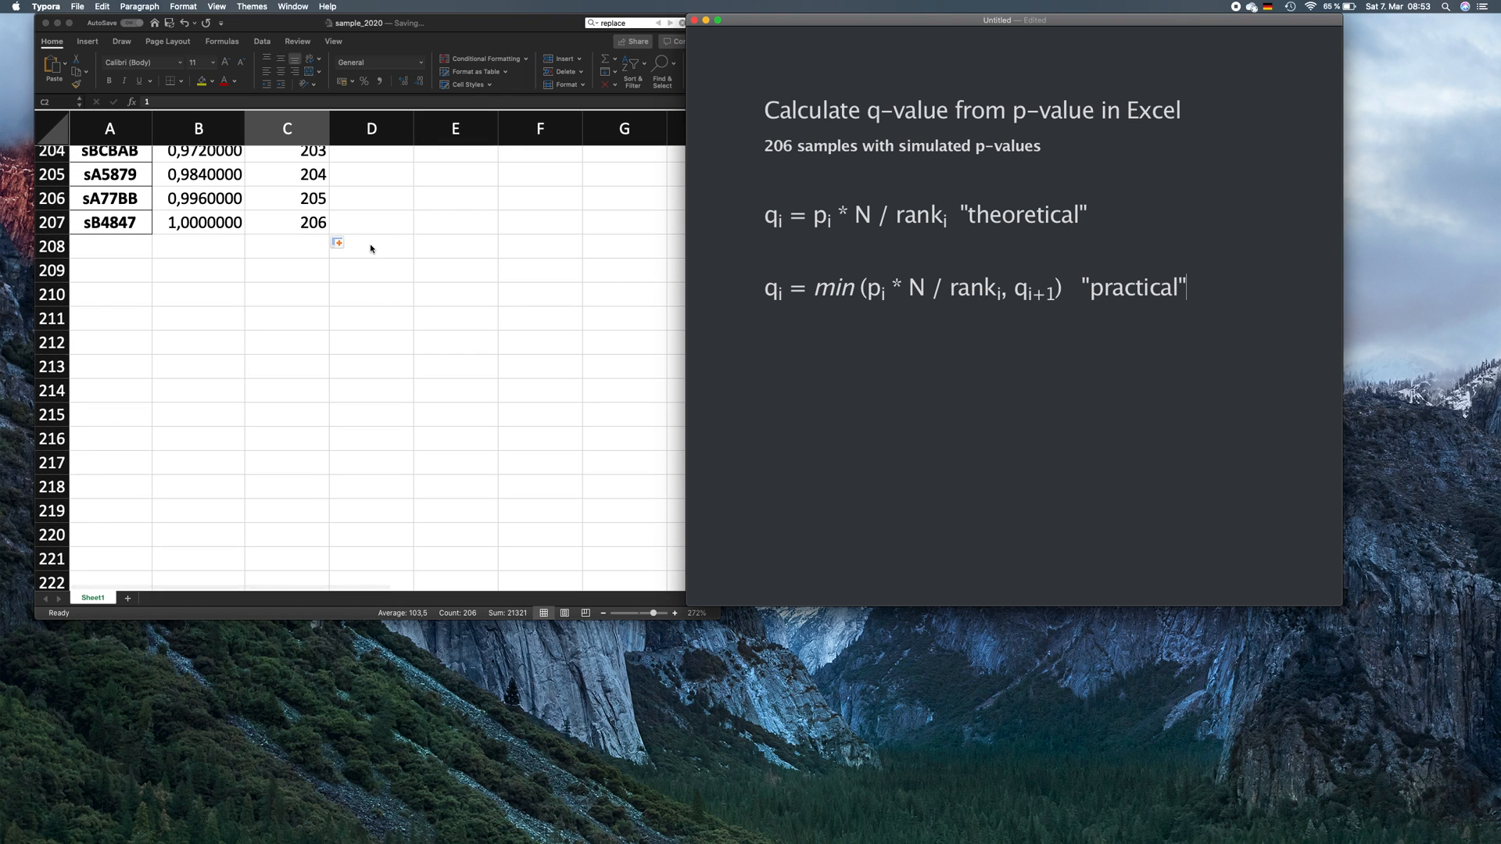
left_click(370, 245)
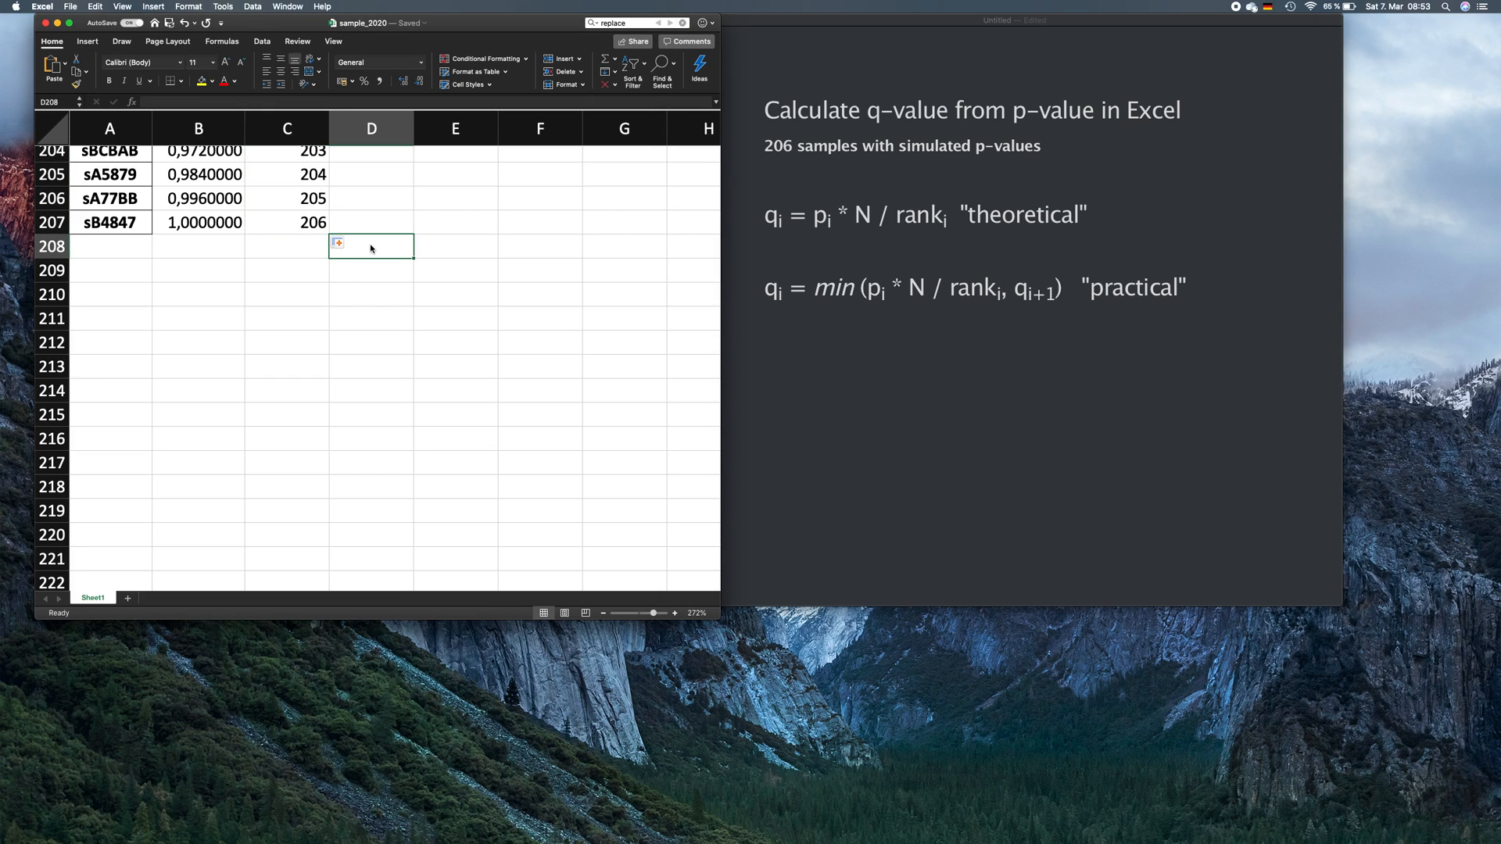
type("1")
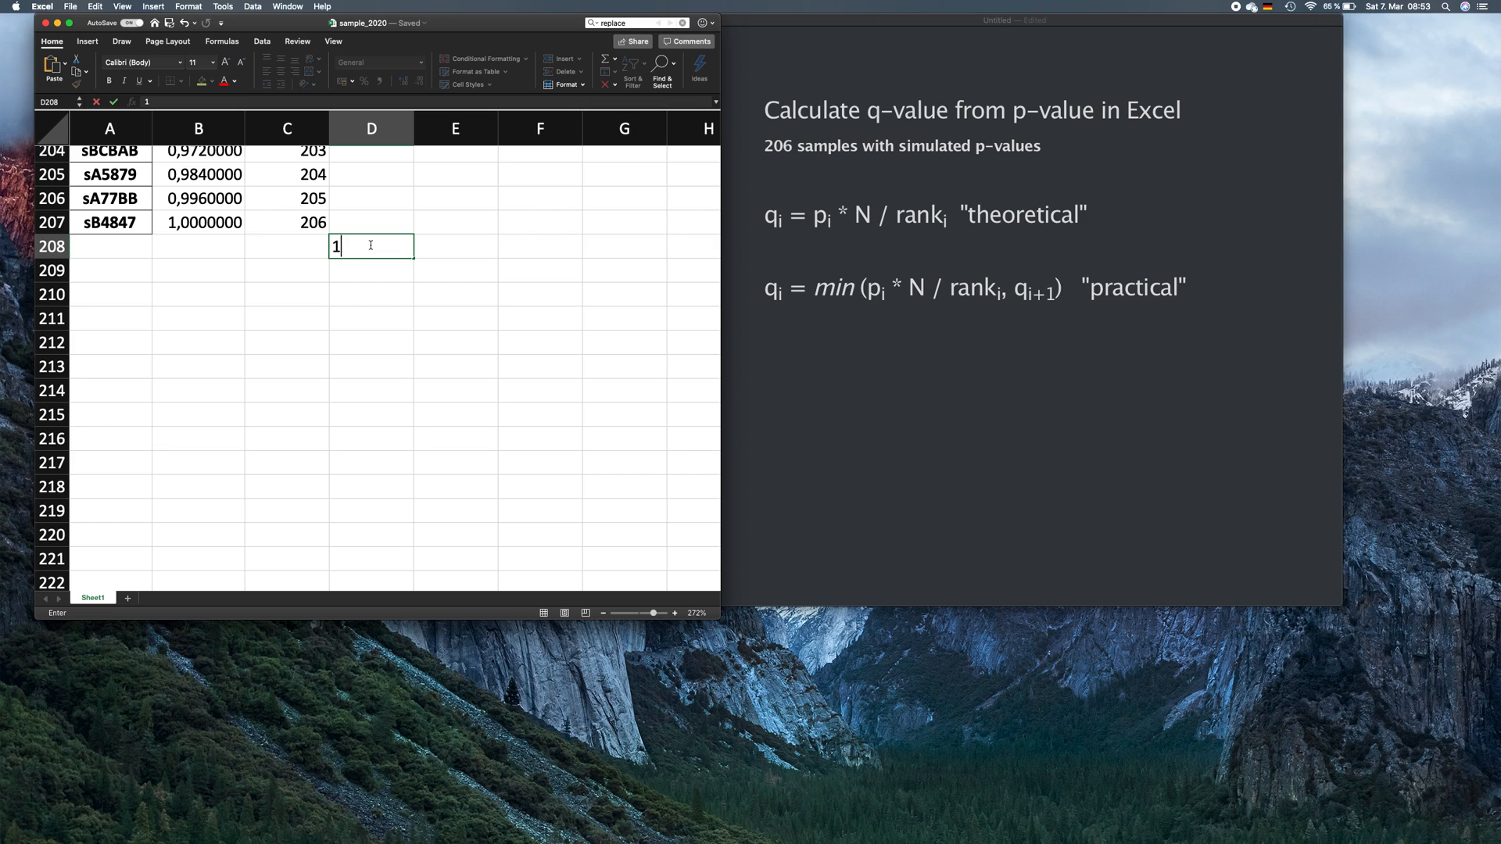
key("Return")
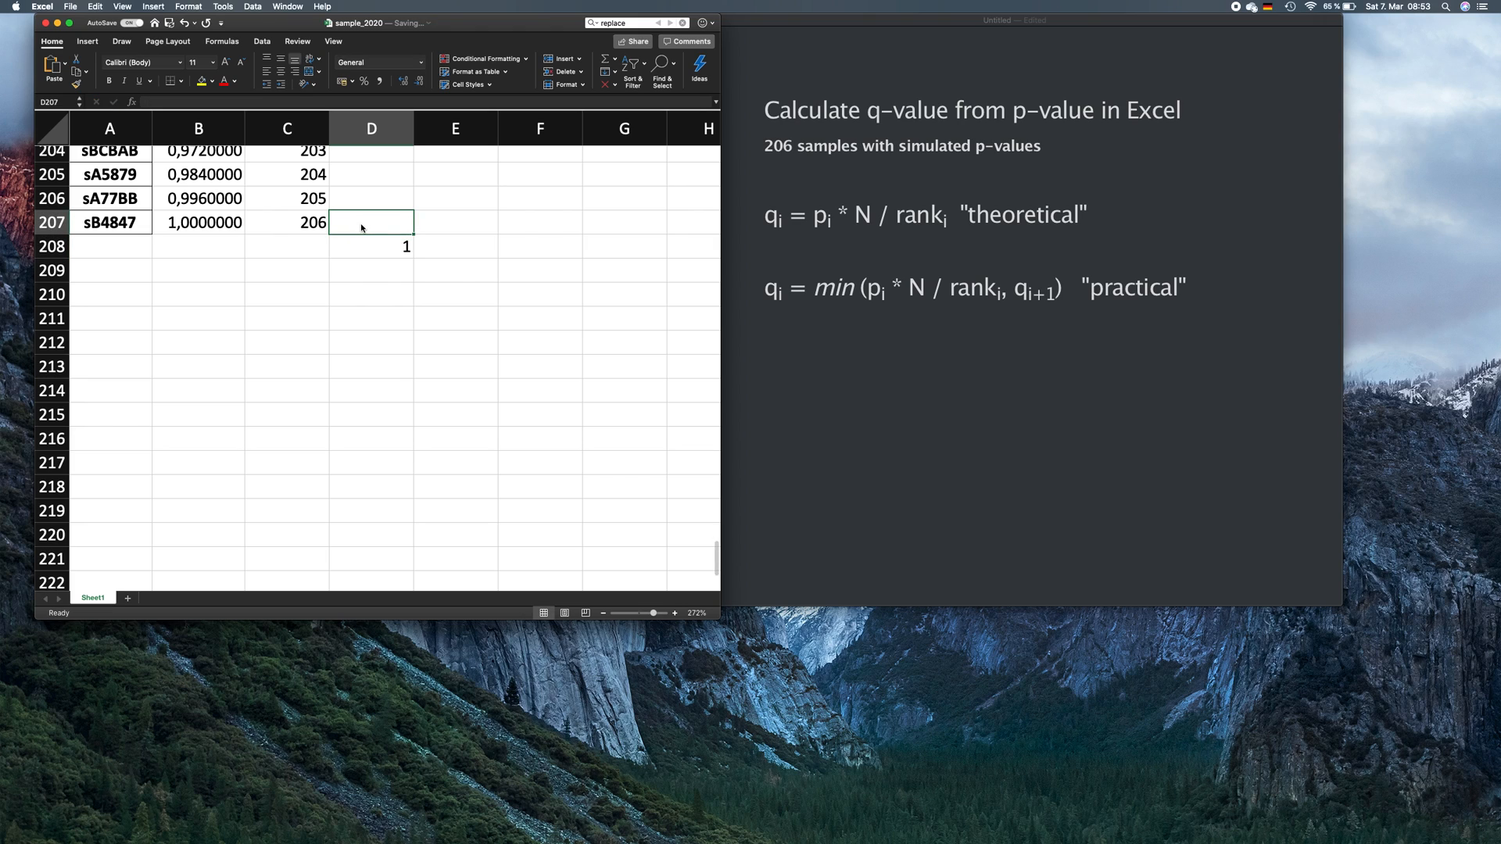
- Enter =MIN(B207*206/C207;D208) in D207 as the practical q-value
type("min(")
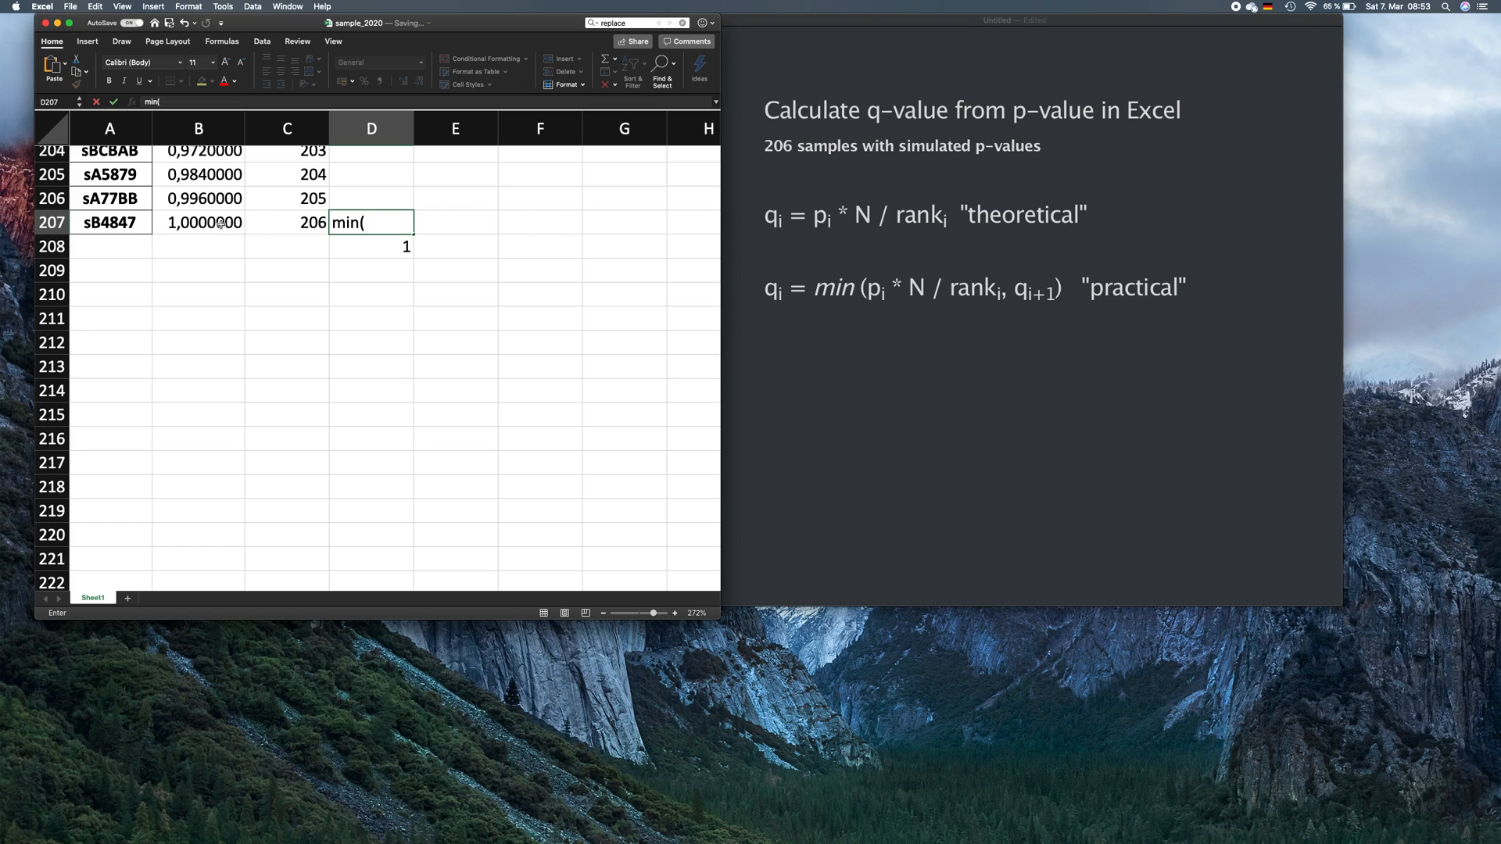
left_click(198, 222)
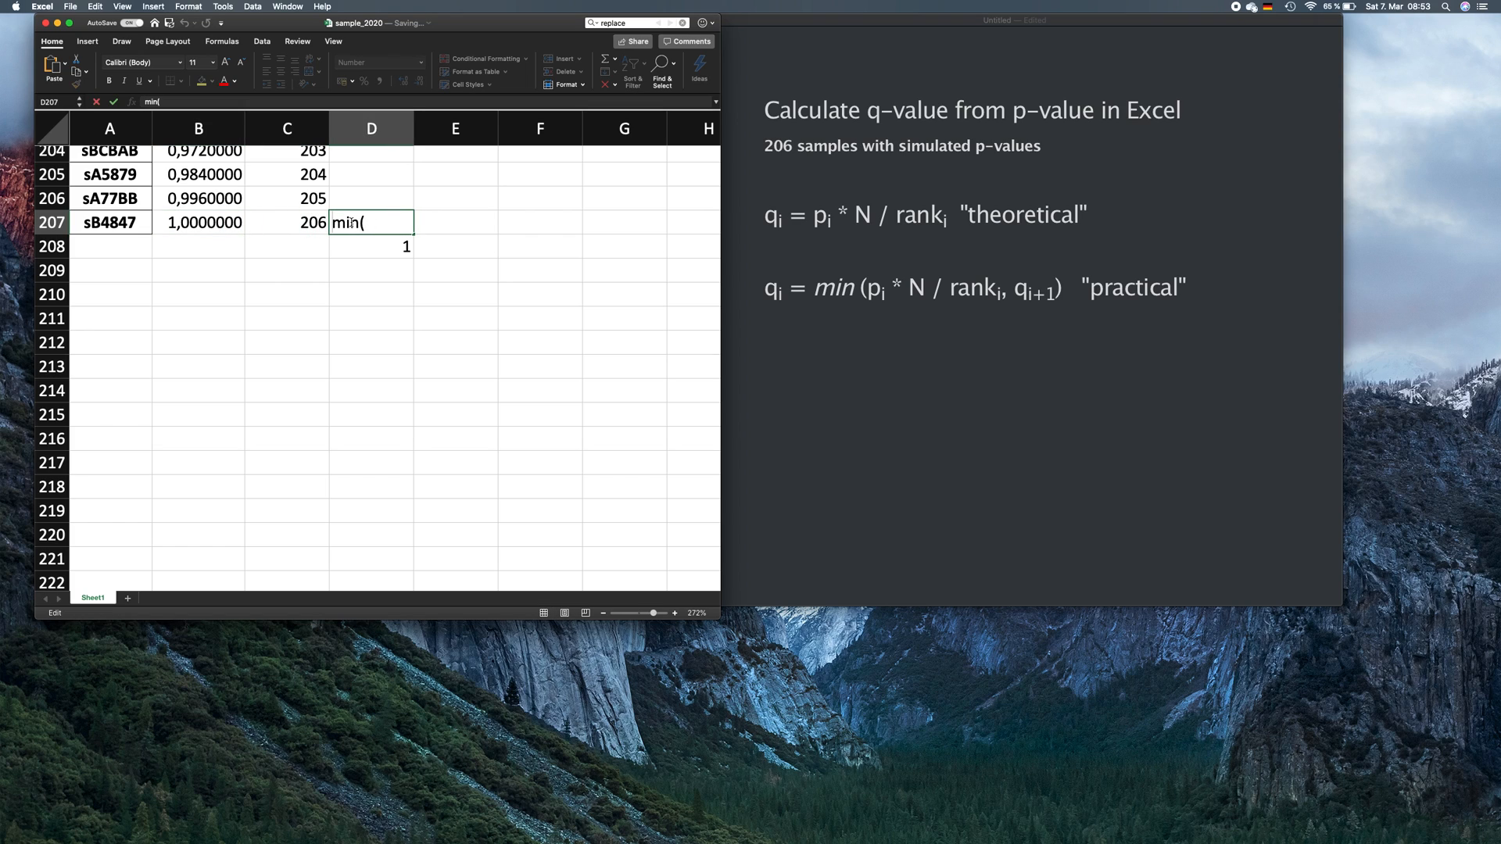
type("=")
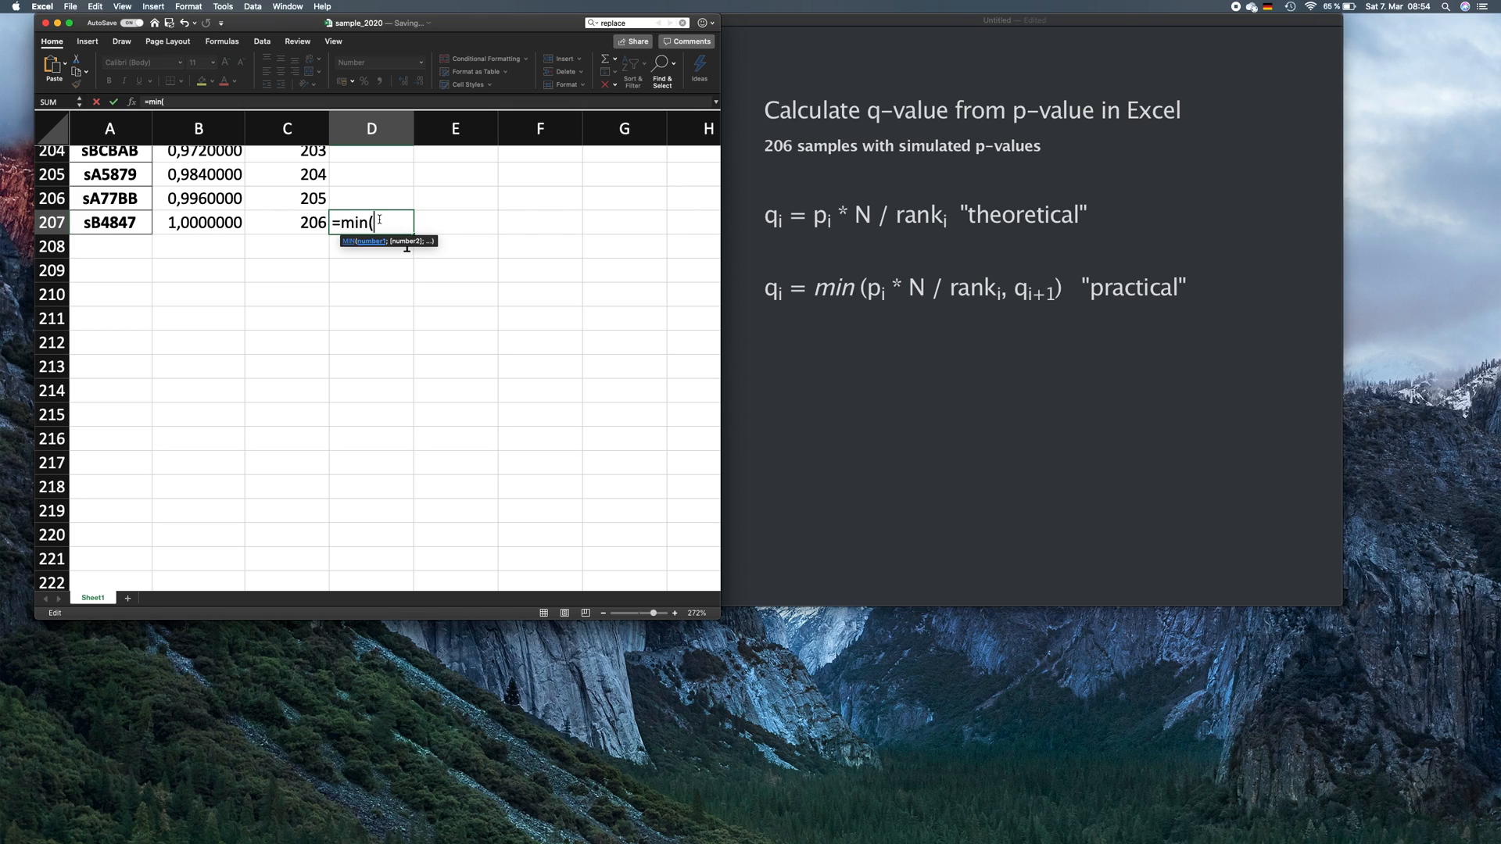
left_click(199, 222)
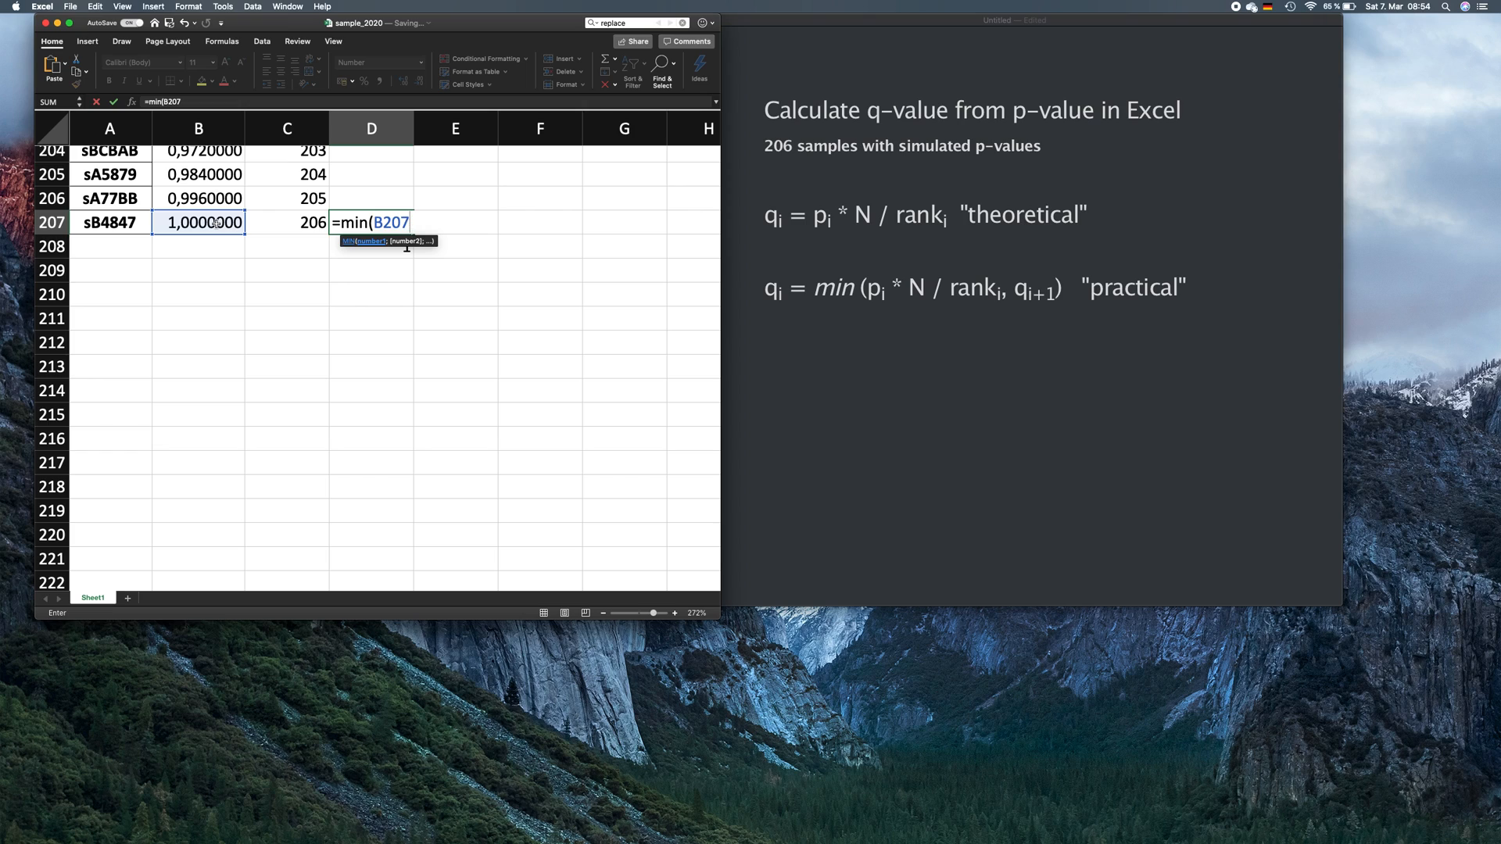
type("*2")
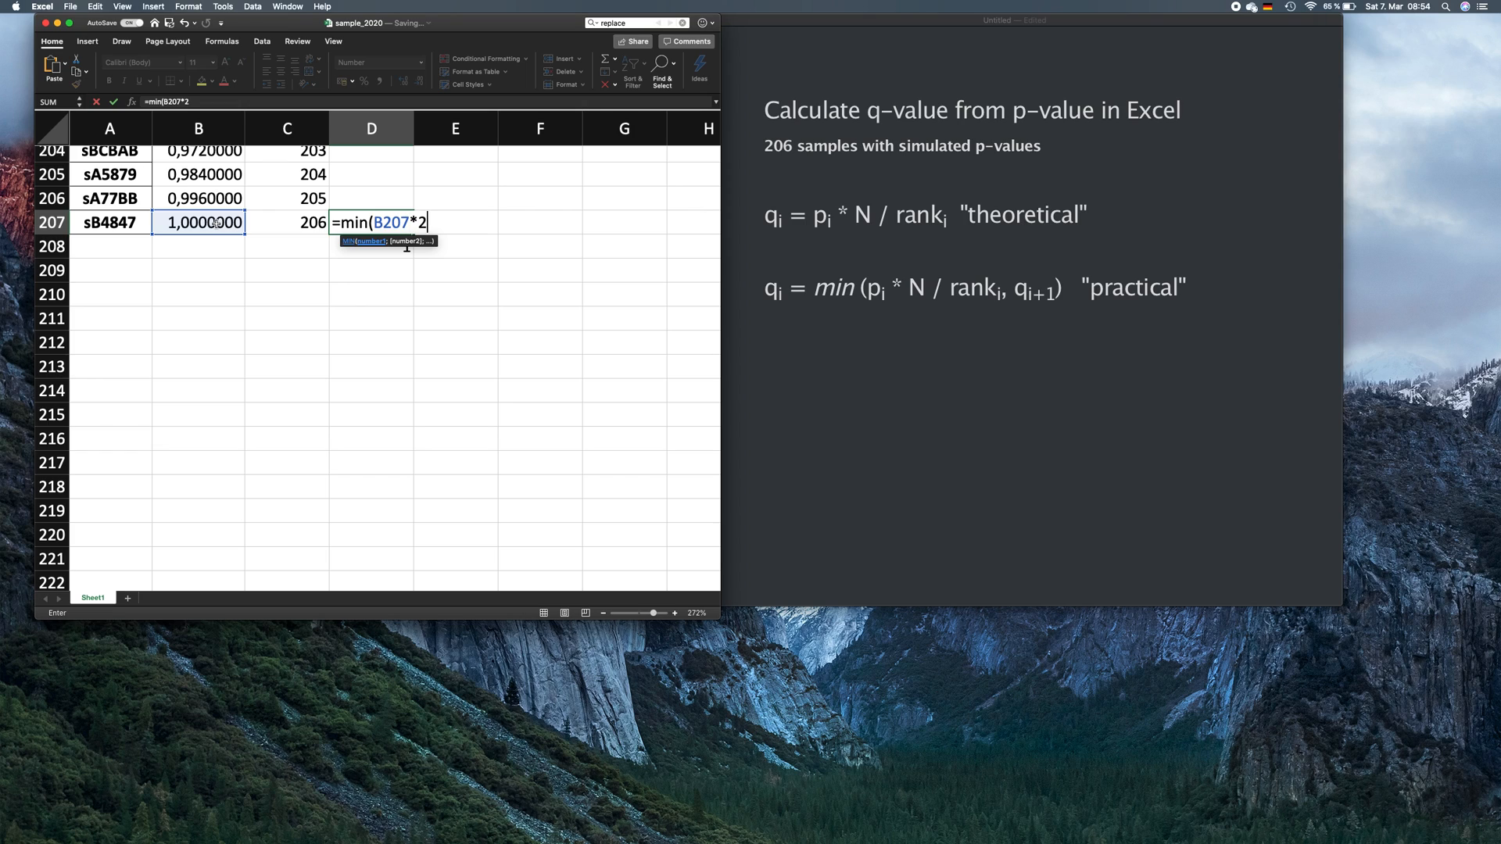
type("06")
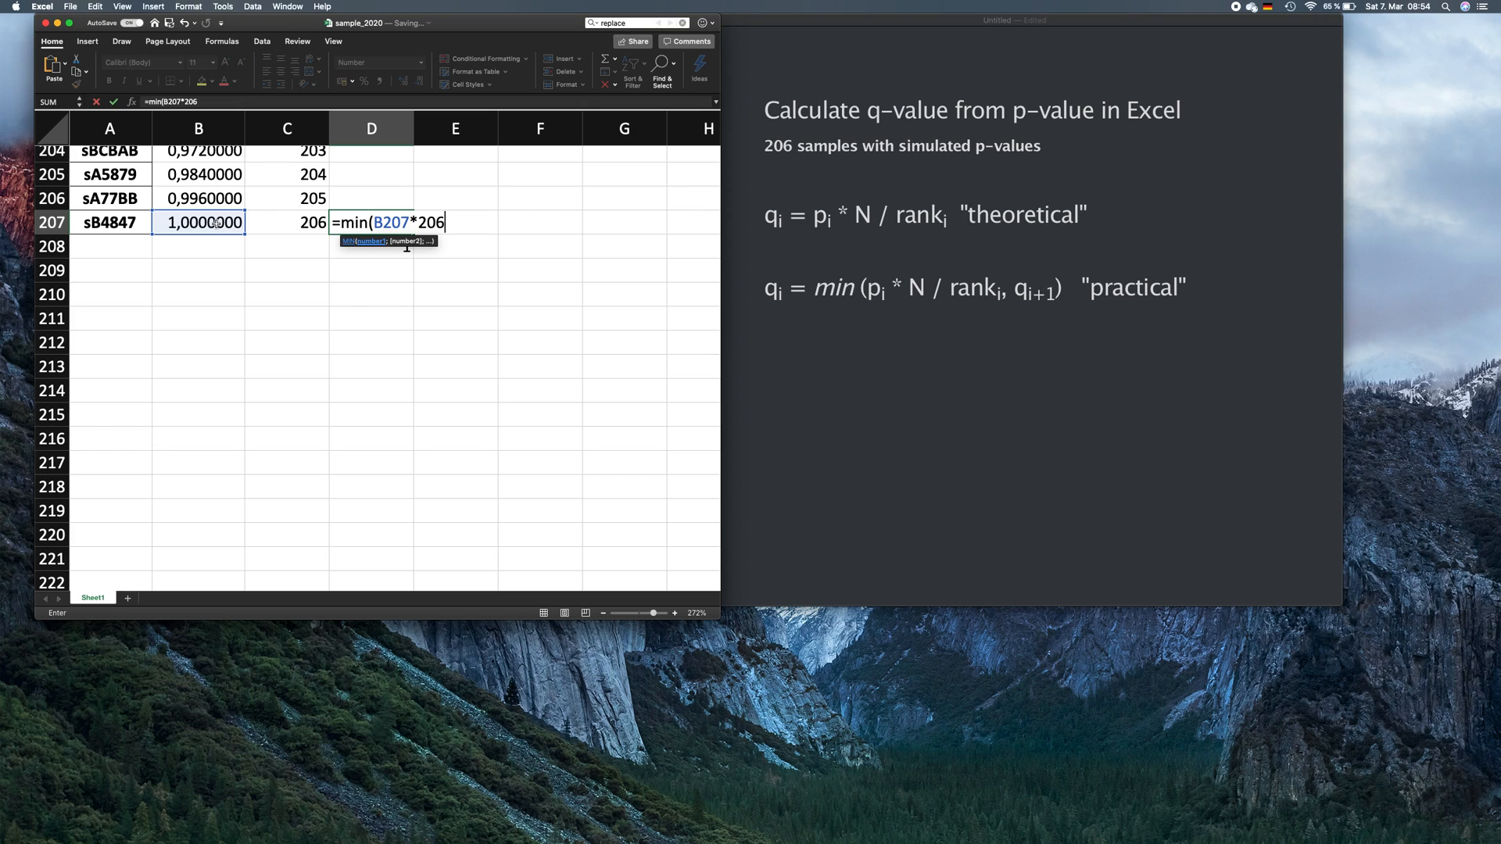
type("/")
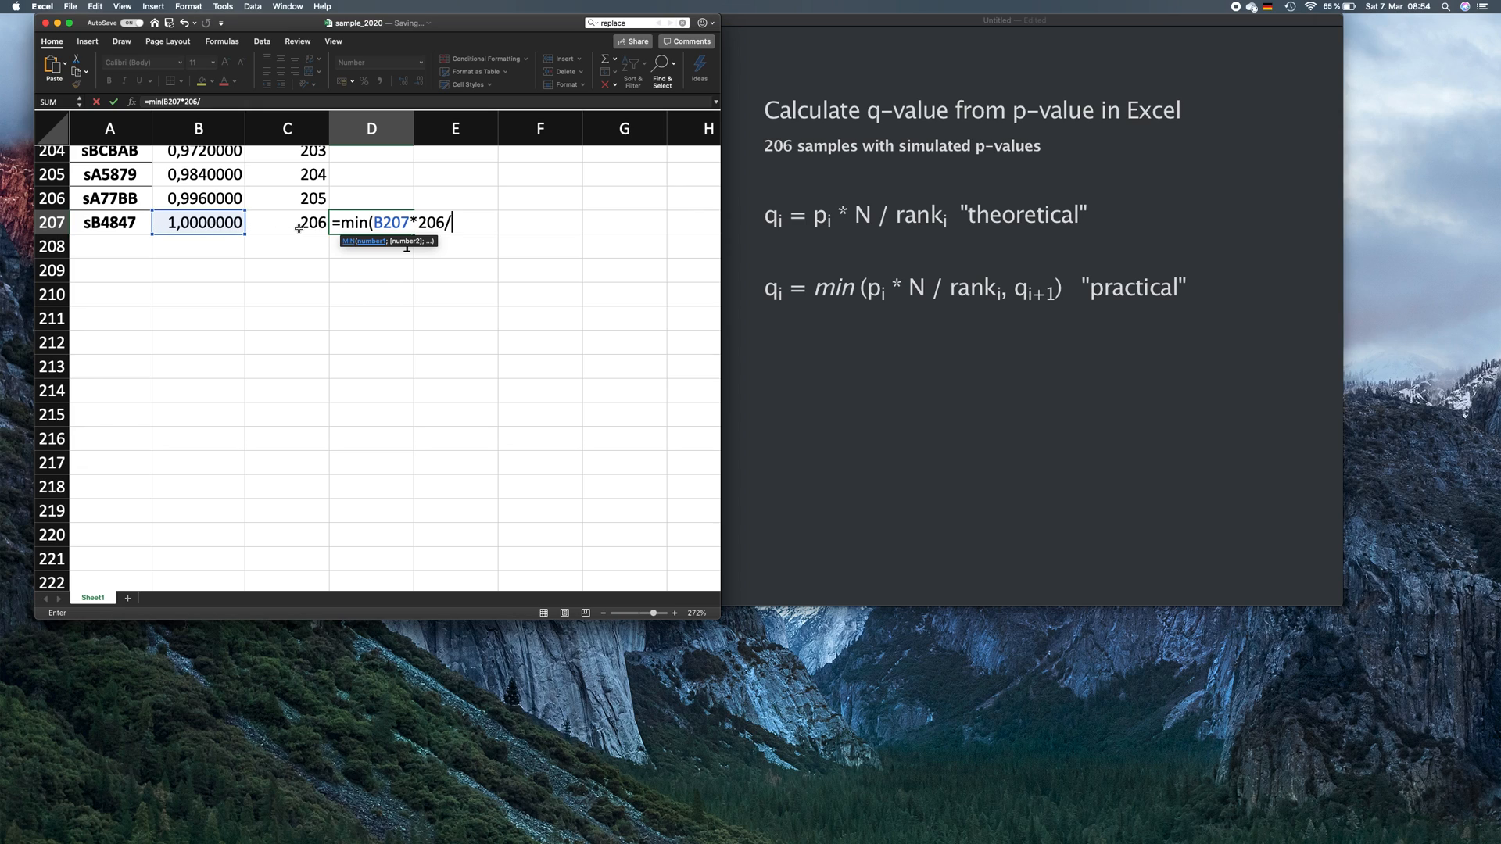
left_click(288, 222)
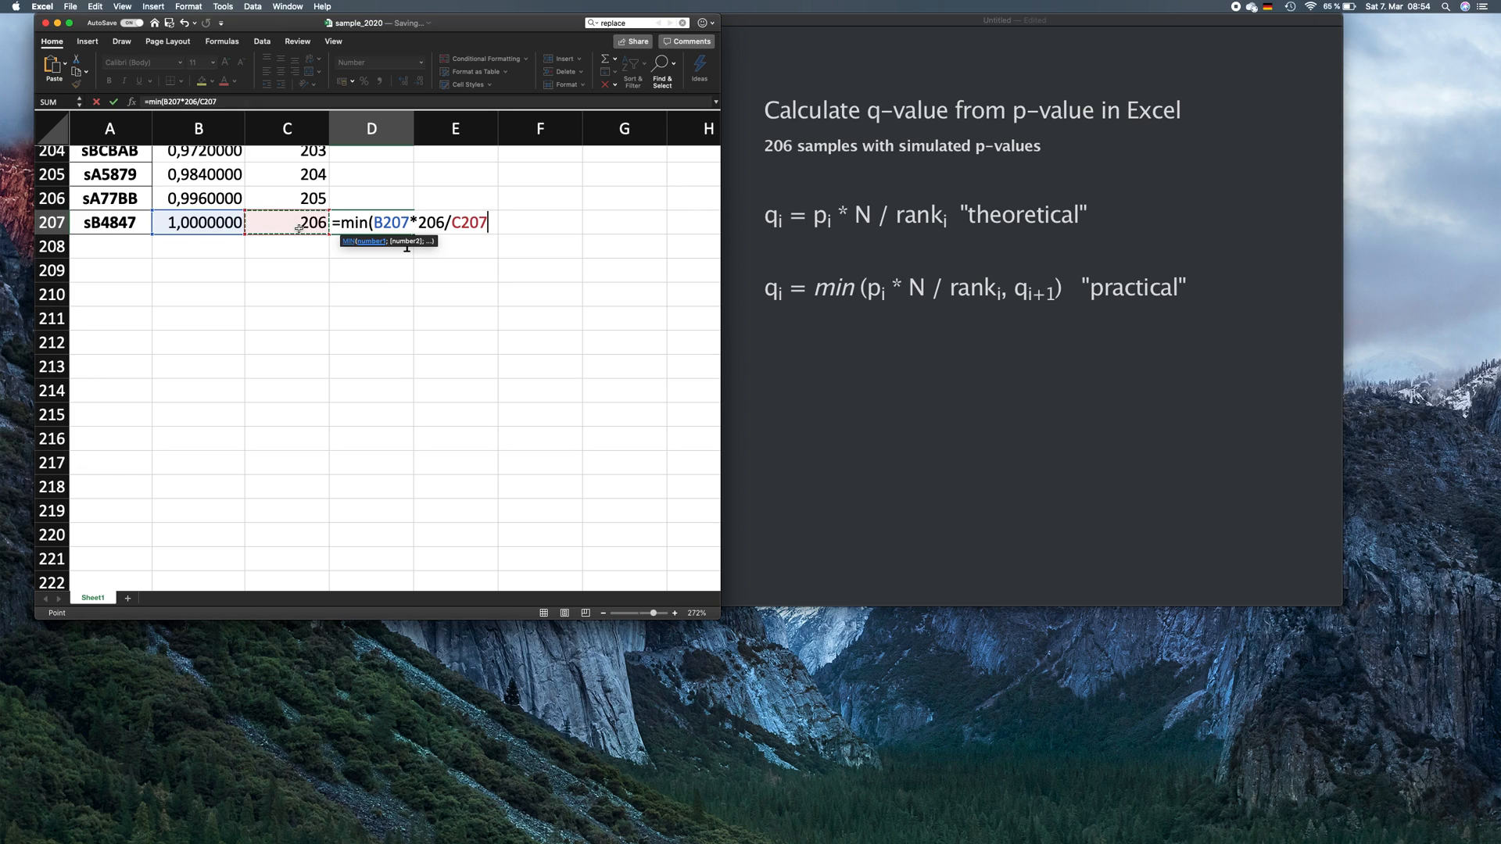
type(";")
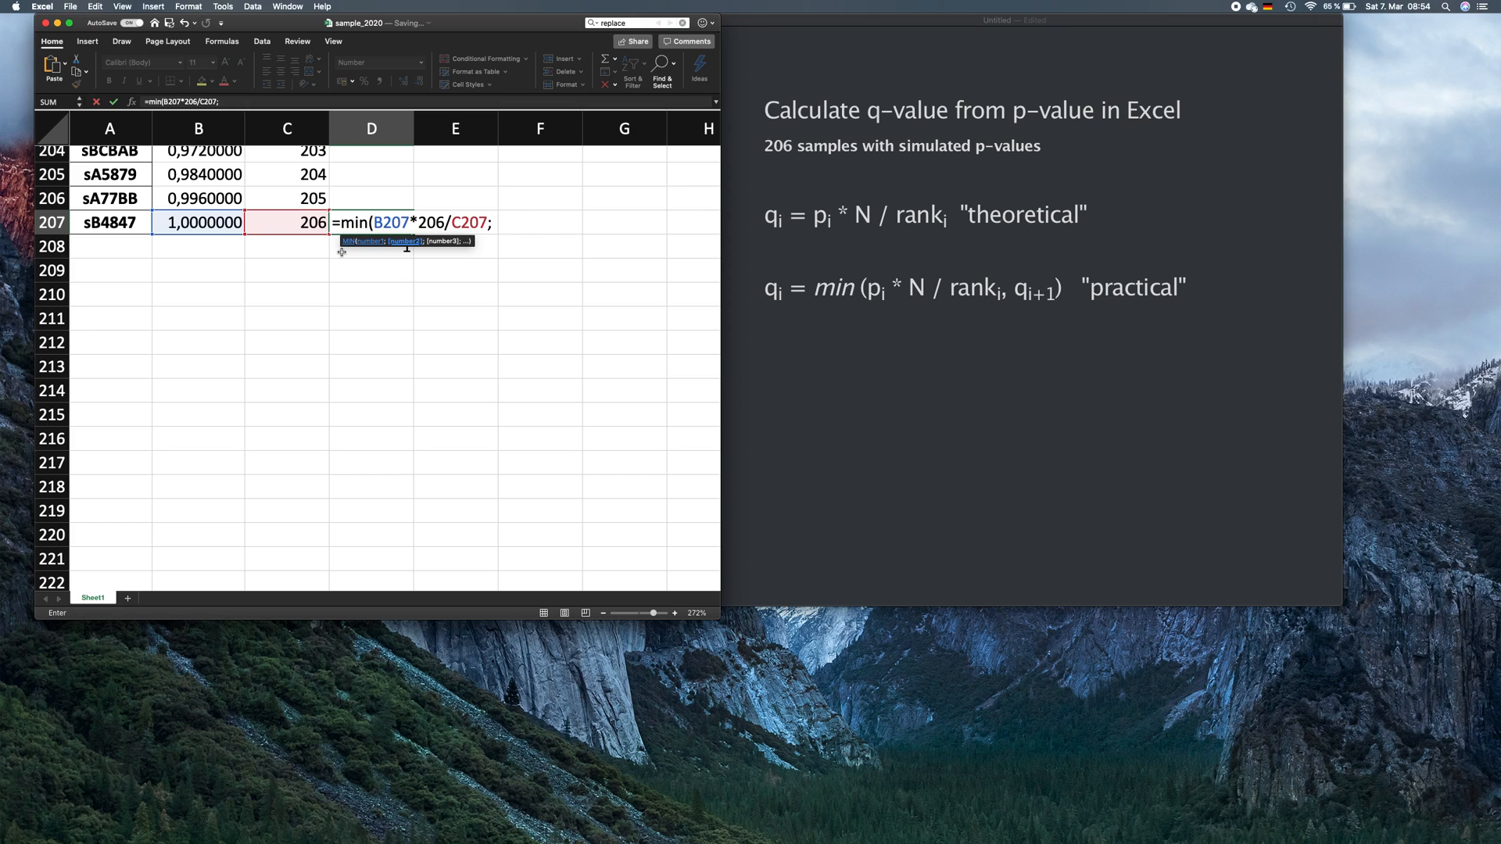
left_click(372, 245)
type("1")
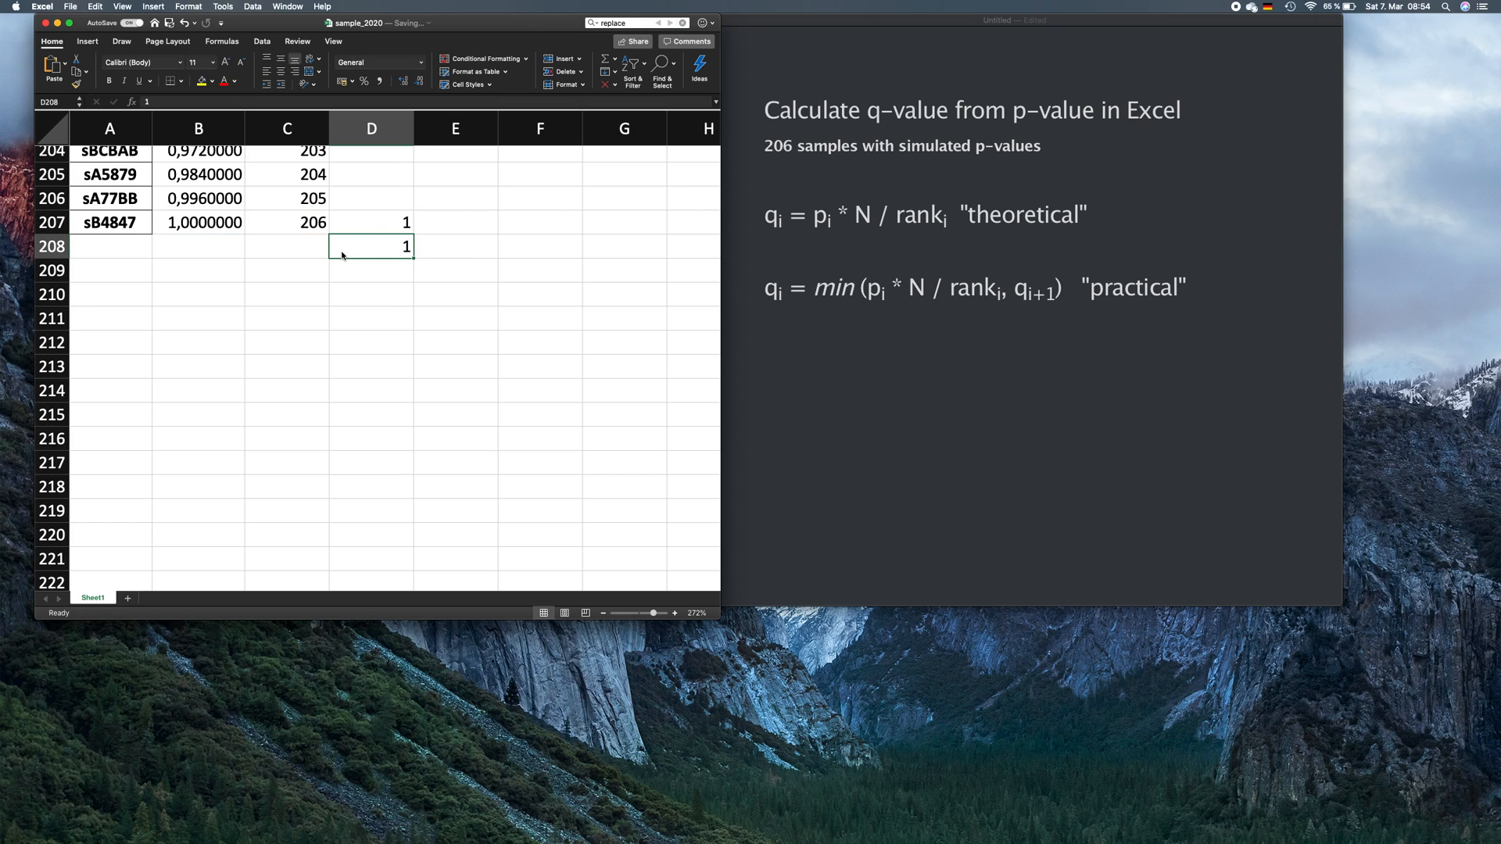
- Fill D207's q-value formula up to row 2 and head column D 'q-value'
left_click(372, 220)
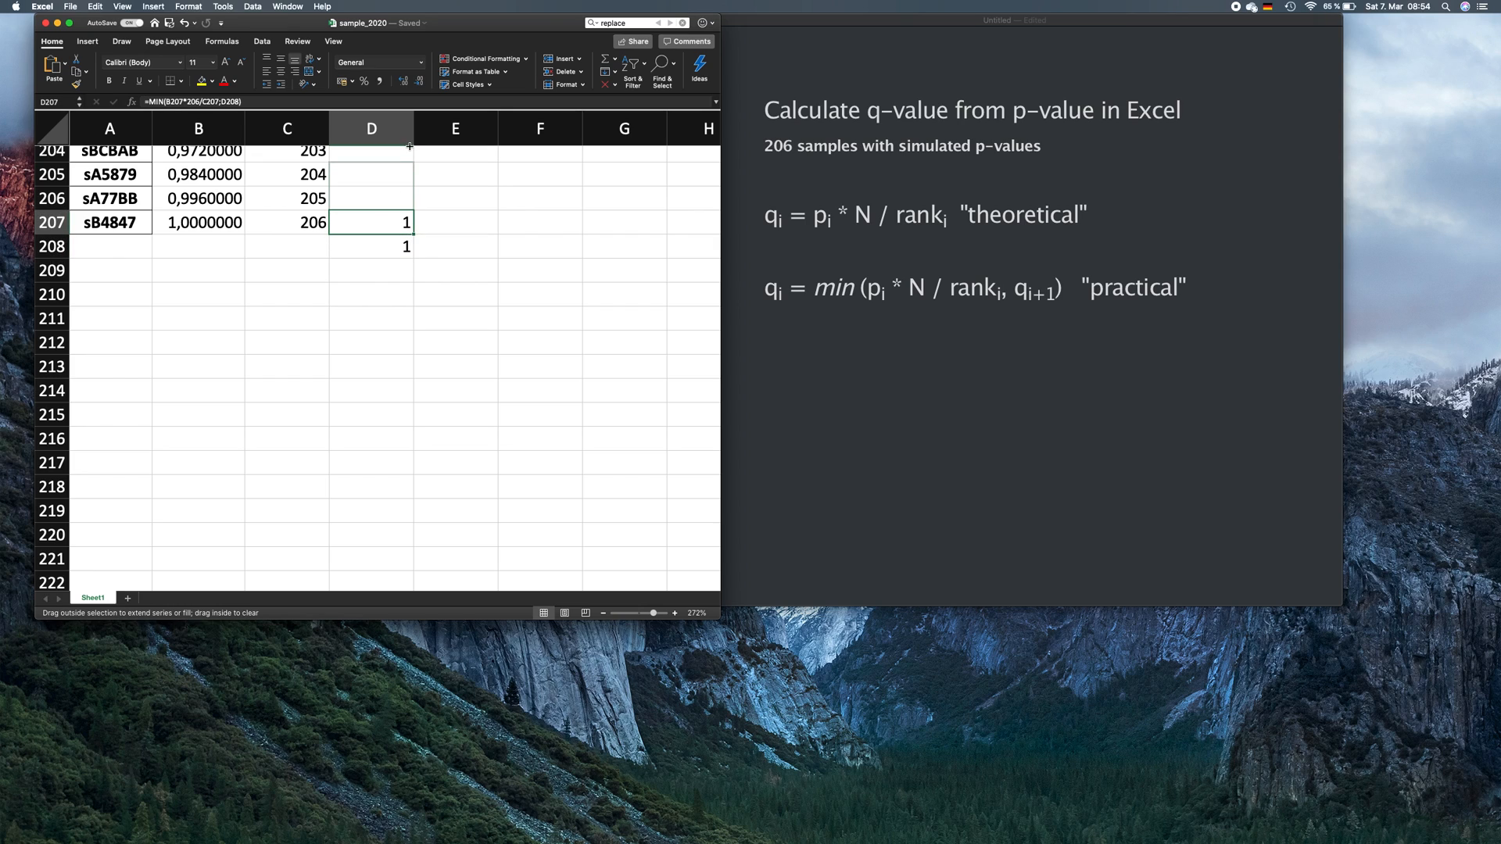
scroll("up", 3)
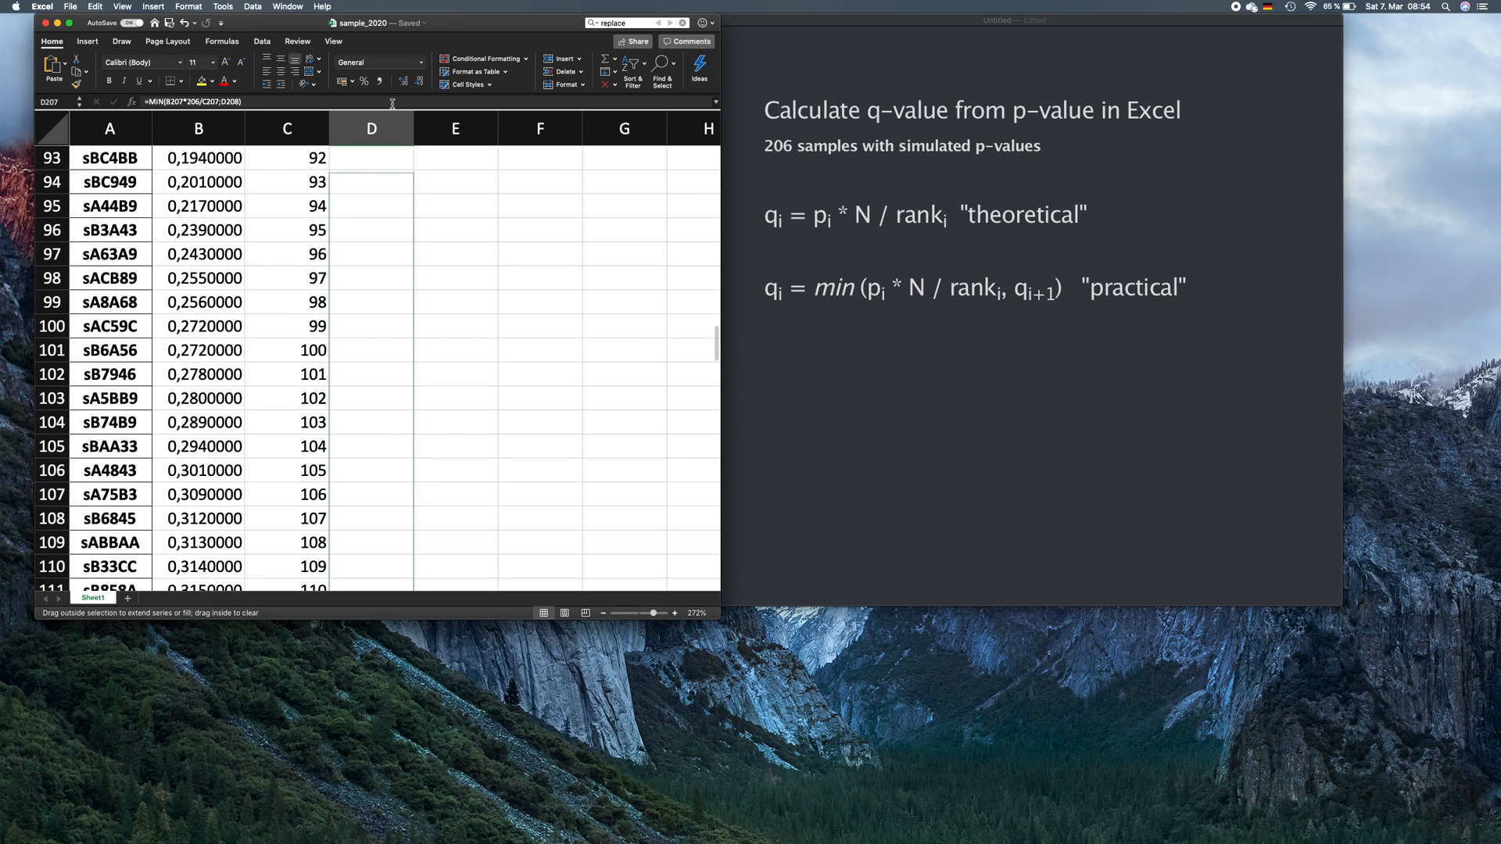
scroll("up", 3)
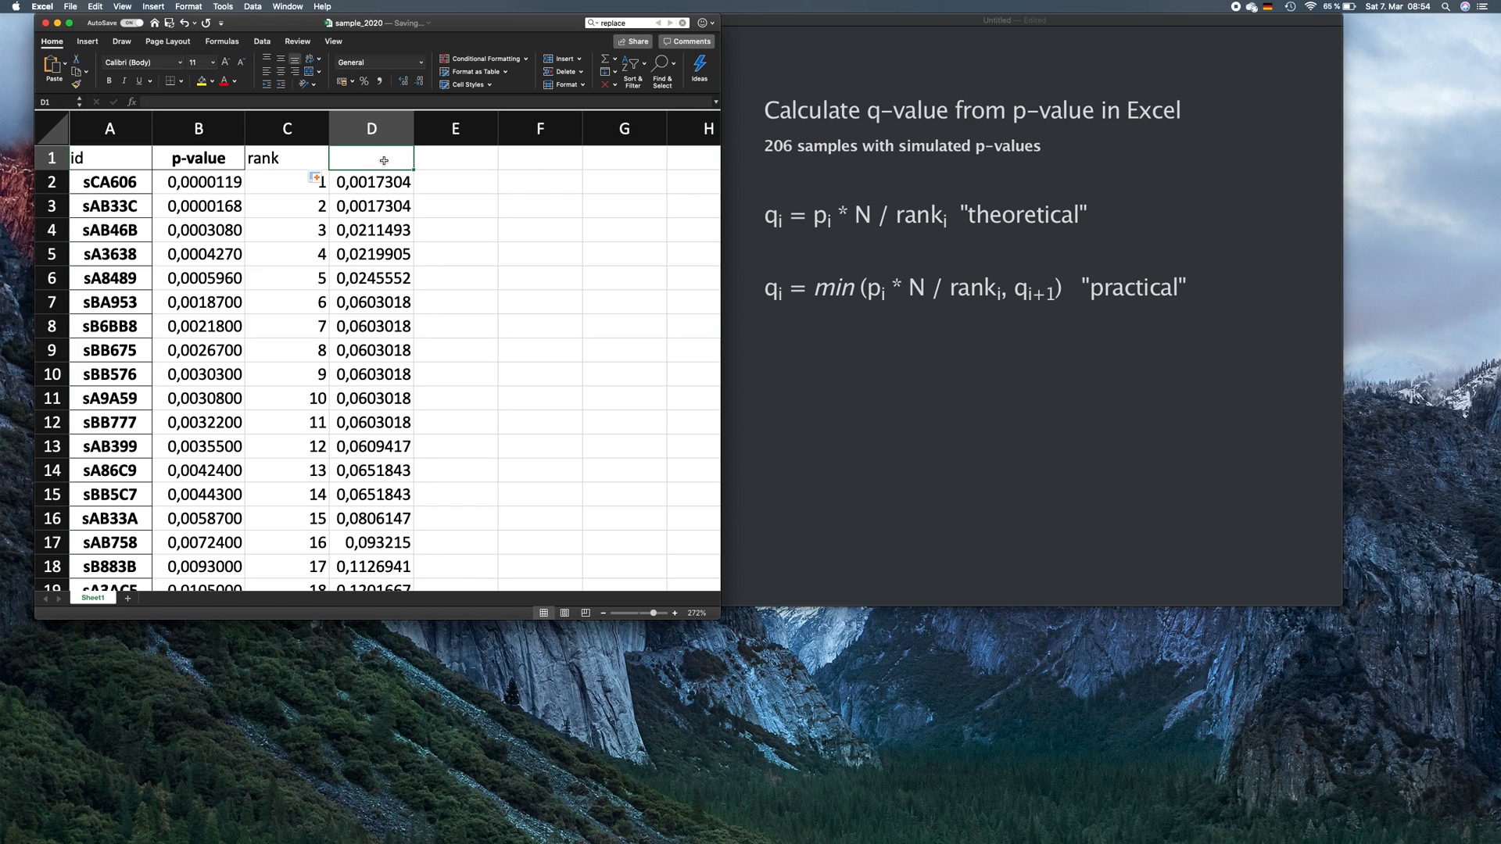
type("q-value")
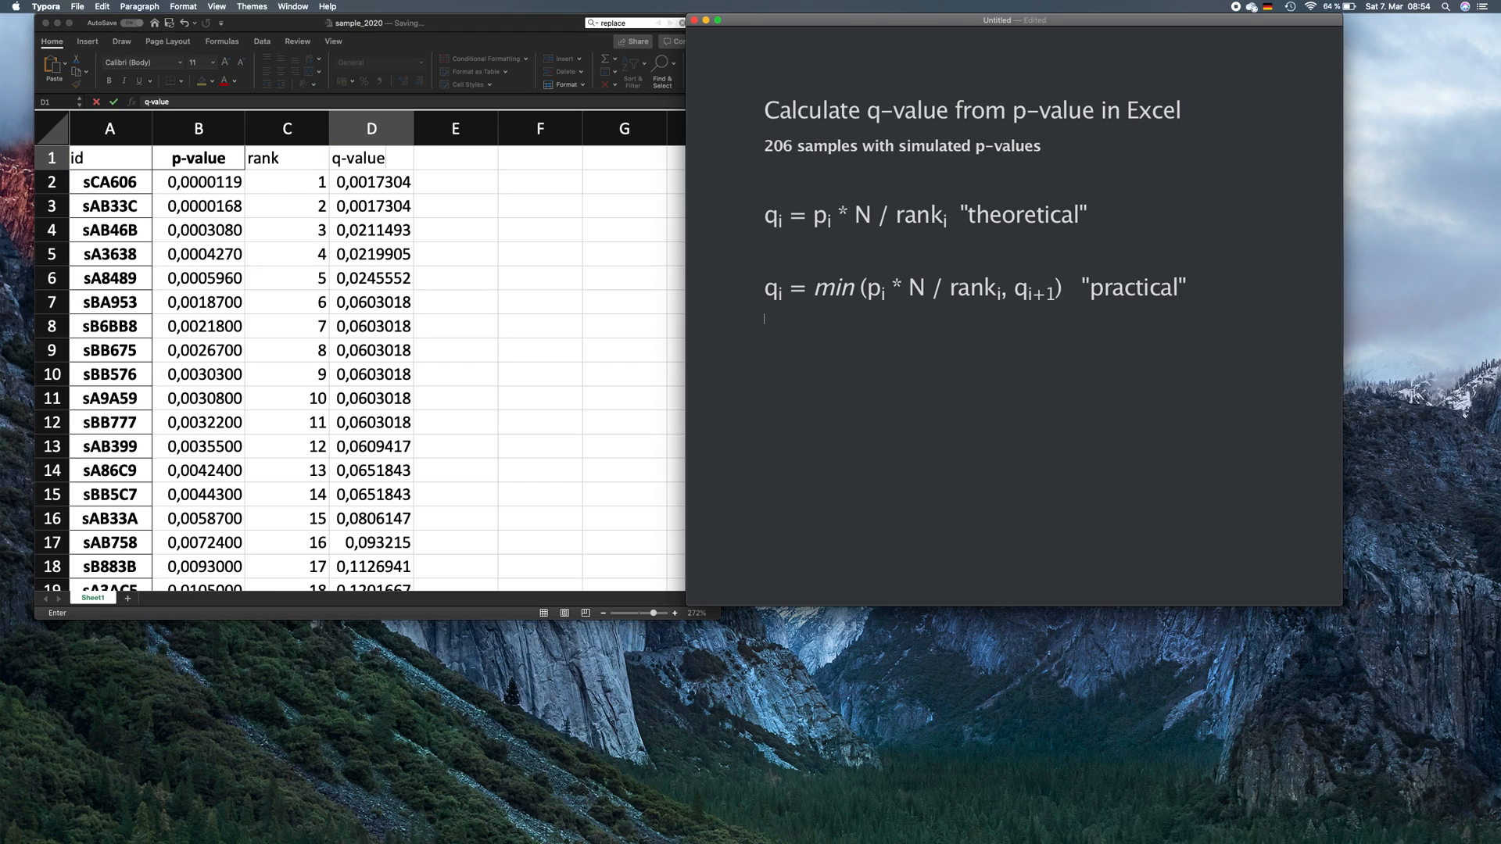
- Add numbered heading '2. Assign rank to p-values' to the Typora note
type("#")
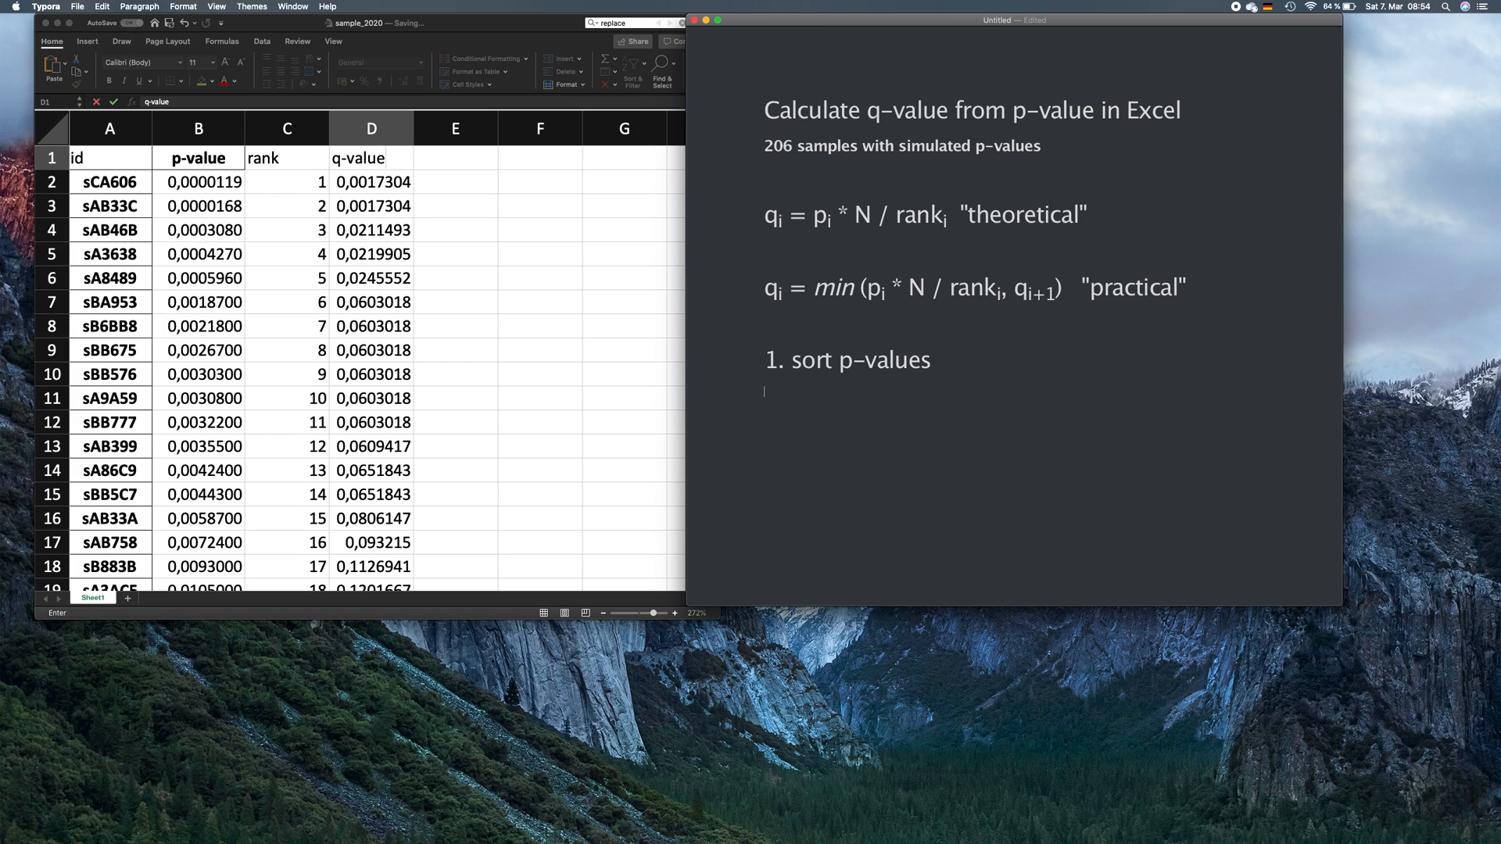
type("# 2.")
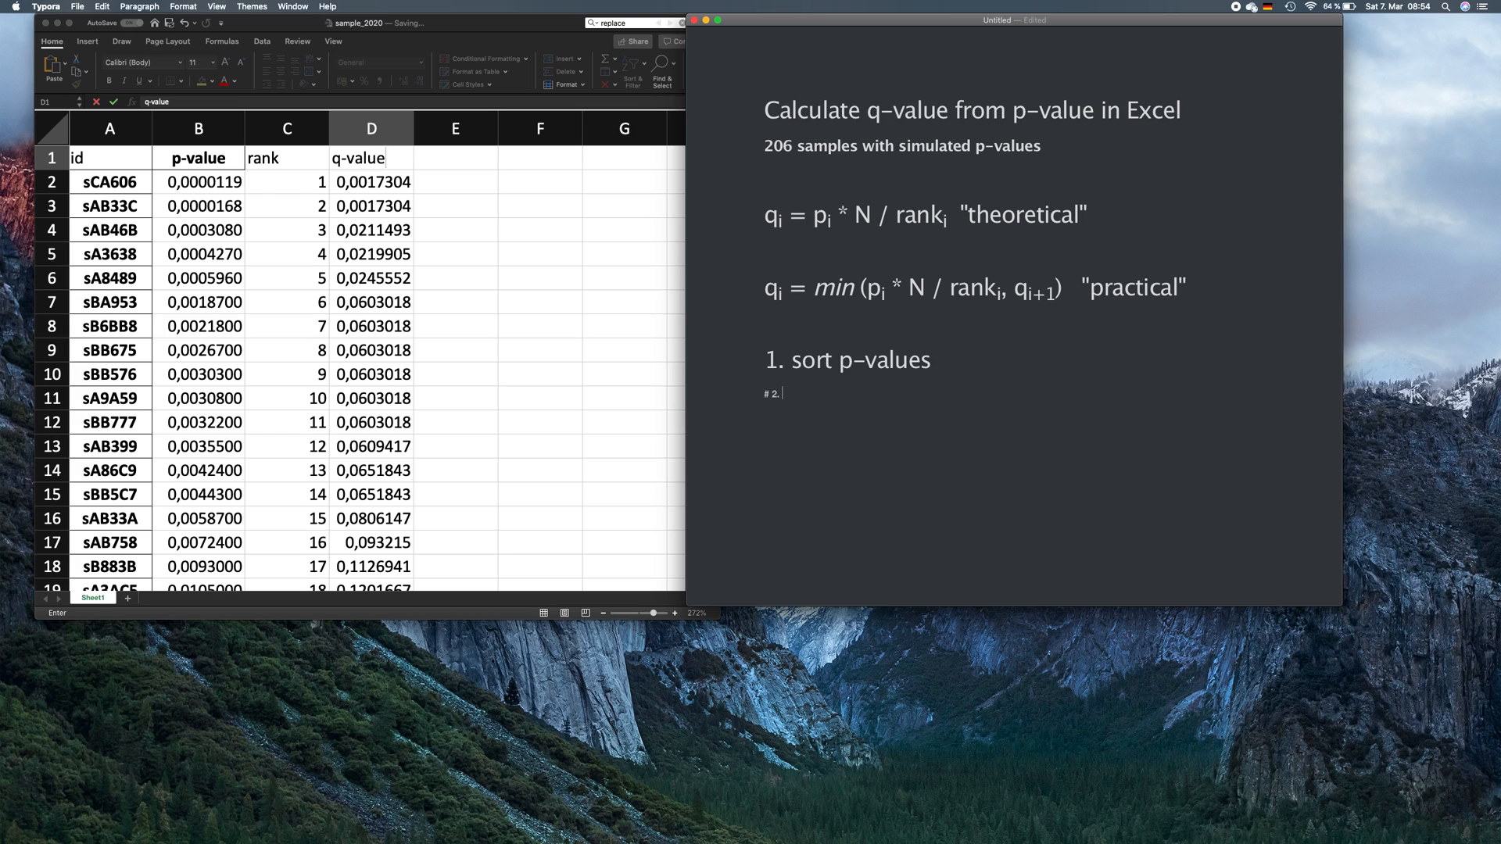
type("assign rank")
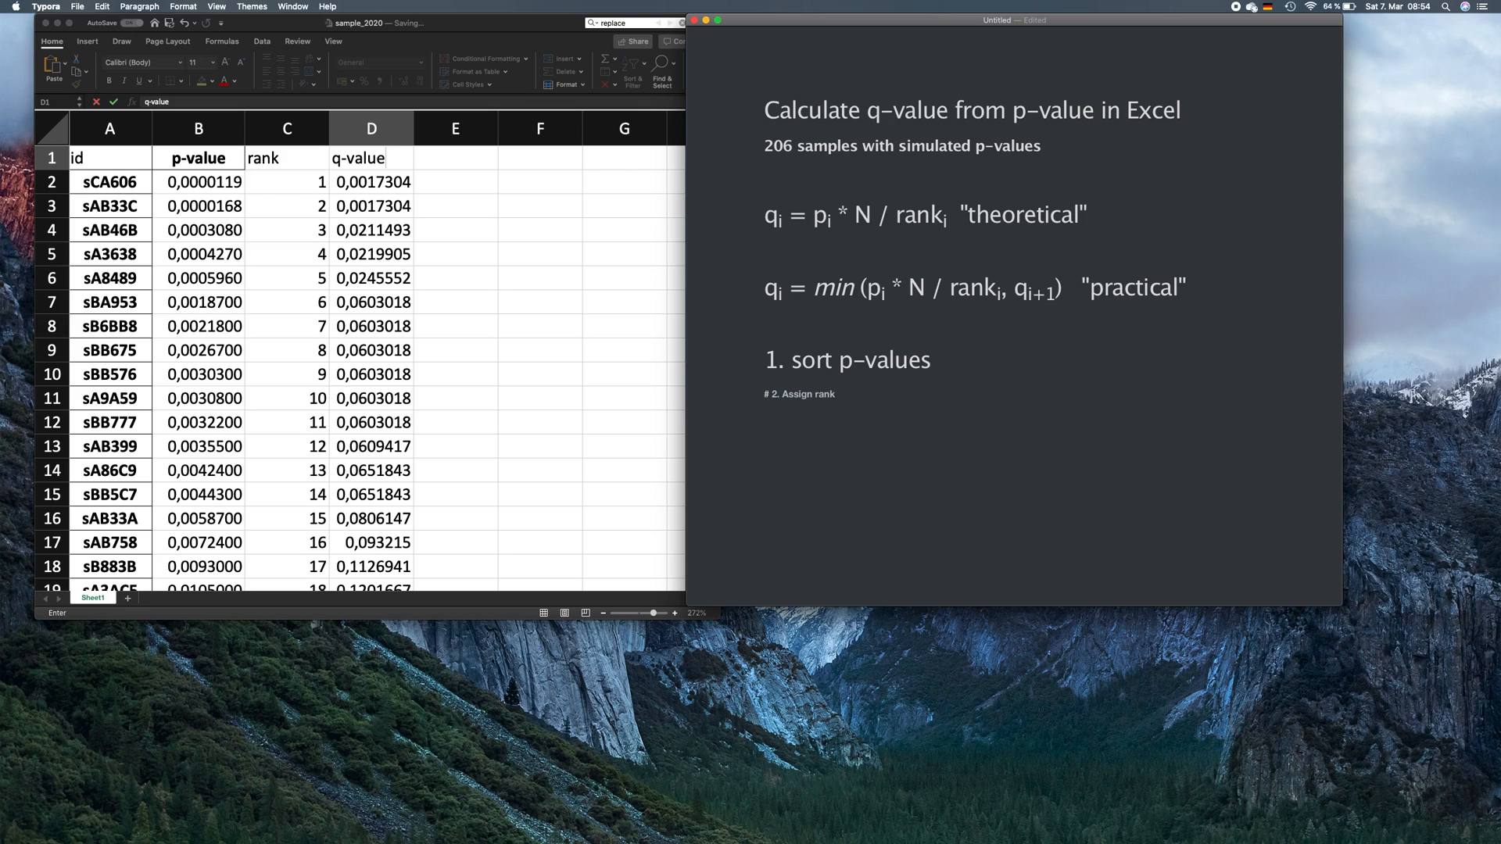
type("to")
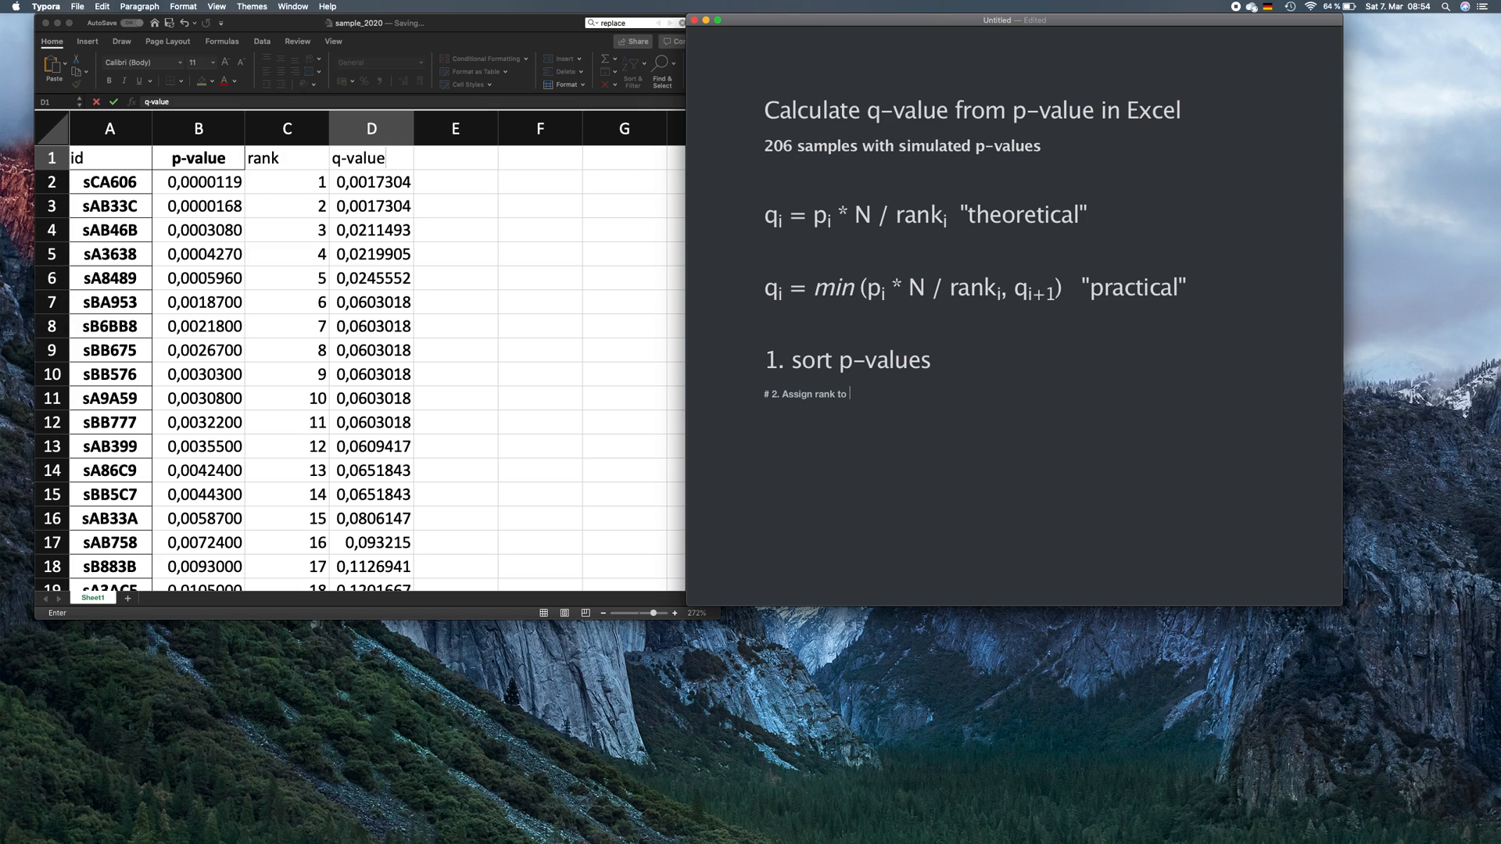
type("p-values")
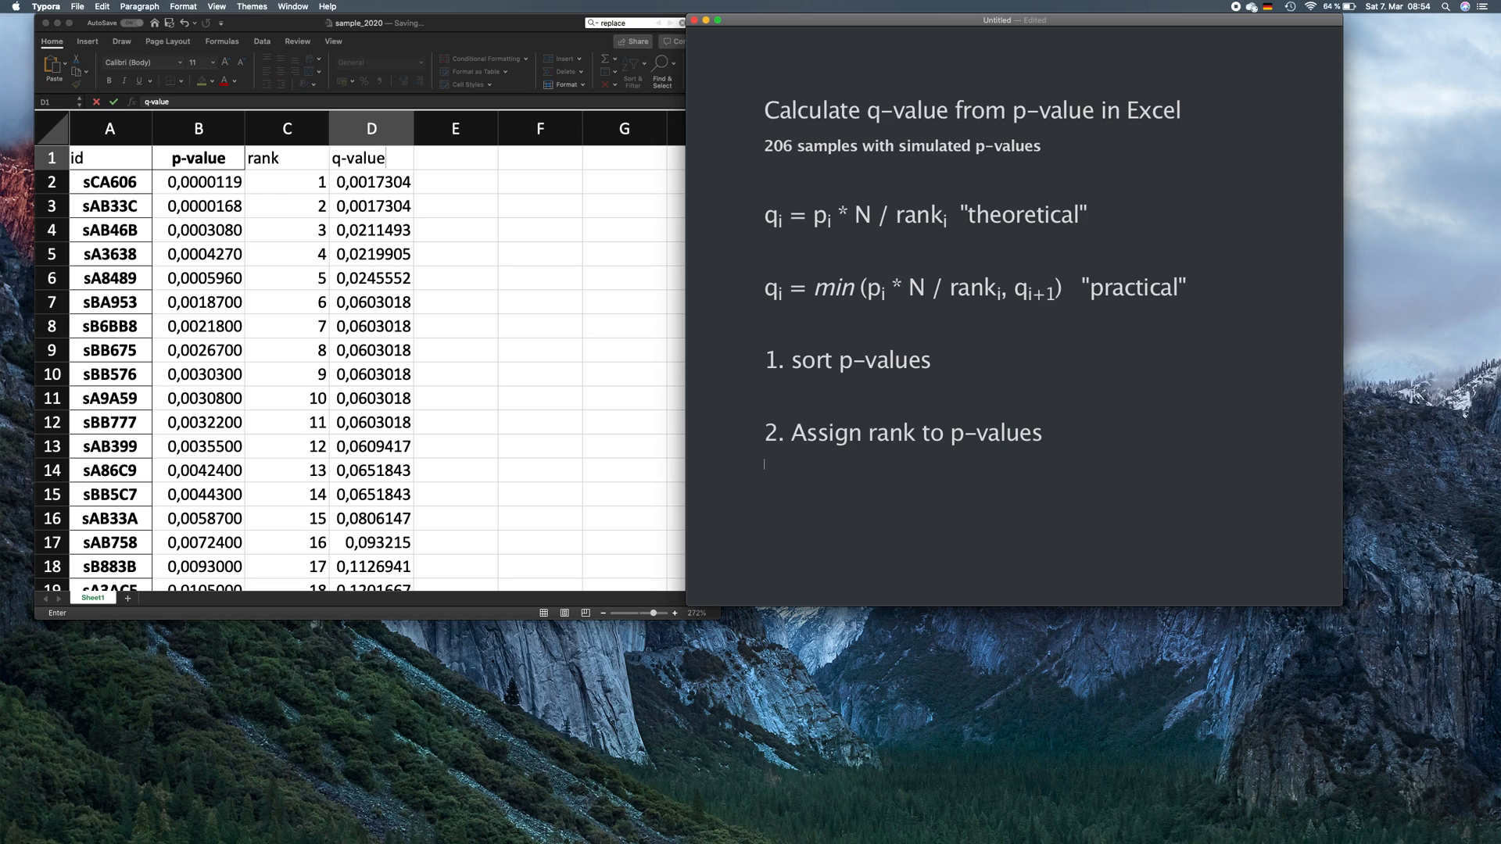
- Add heading '3. type "1" at the bottom right corner'
type("# 3. t")
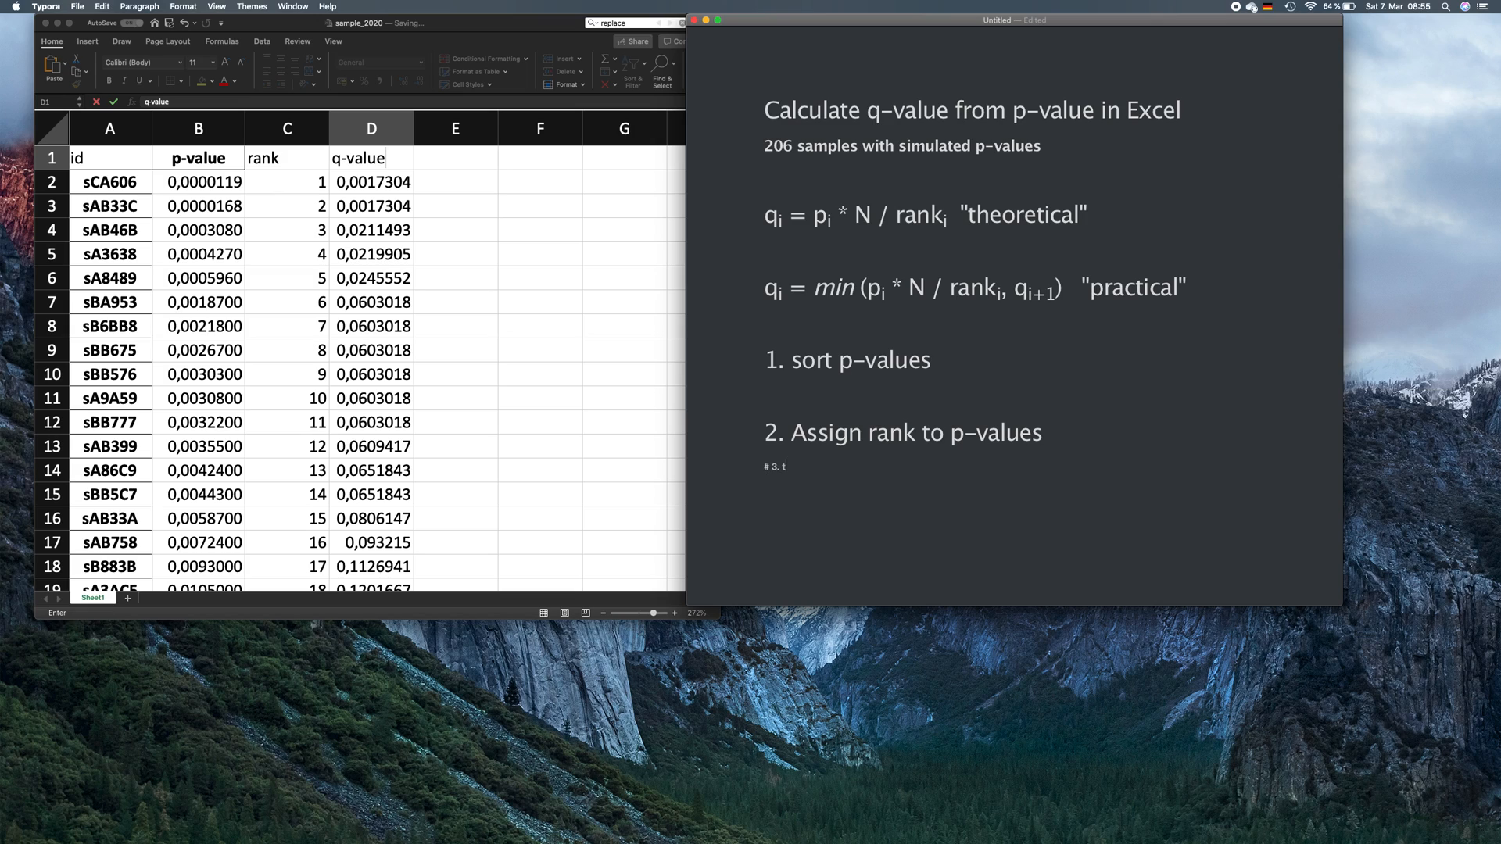
type("ype \"1")
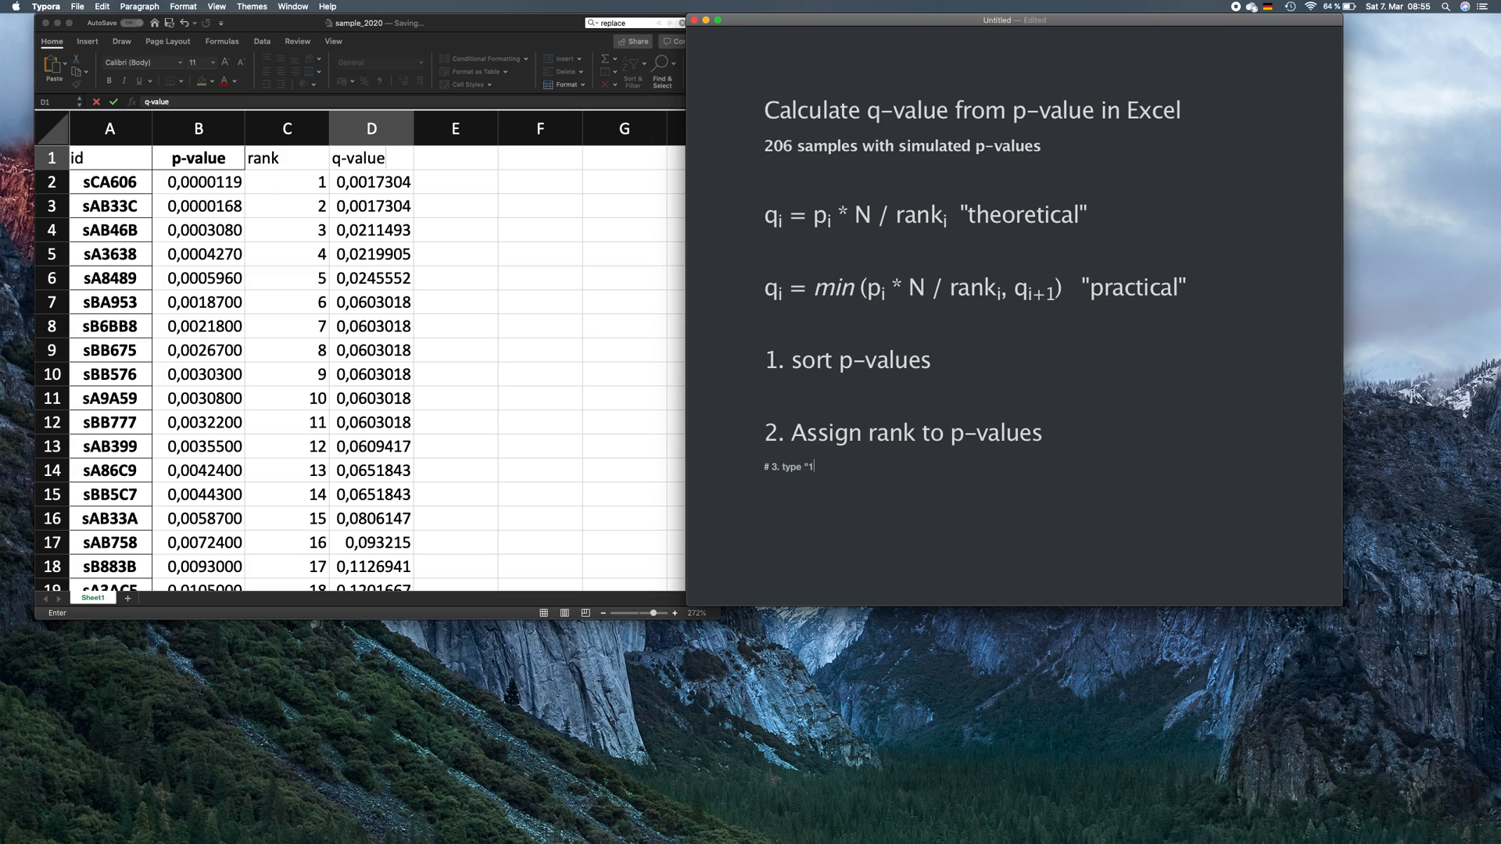
type("\" at the bottom right corner")
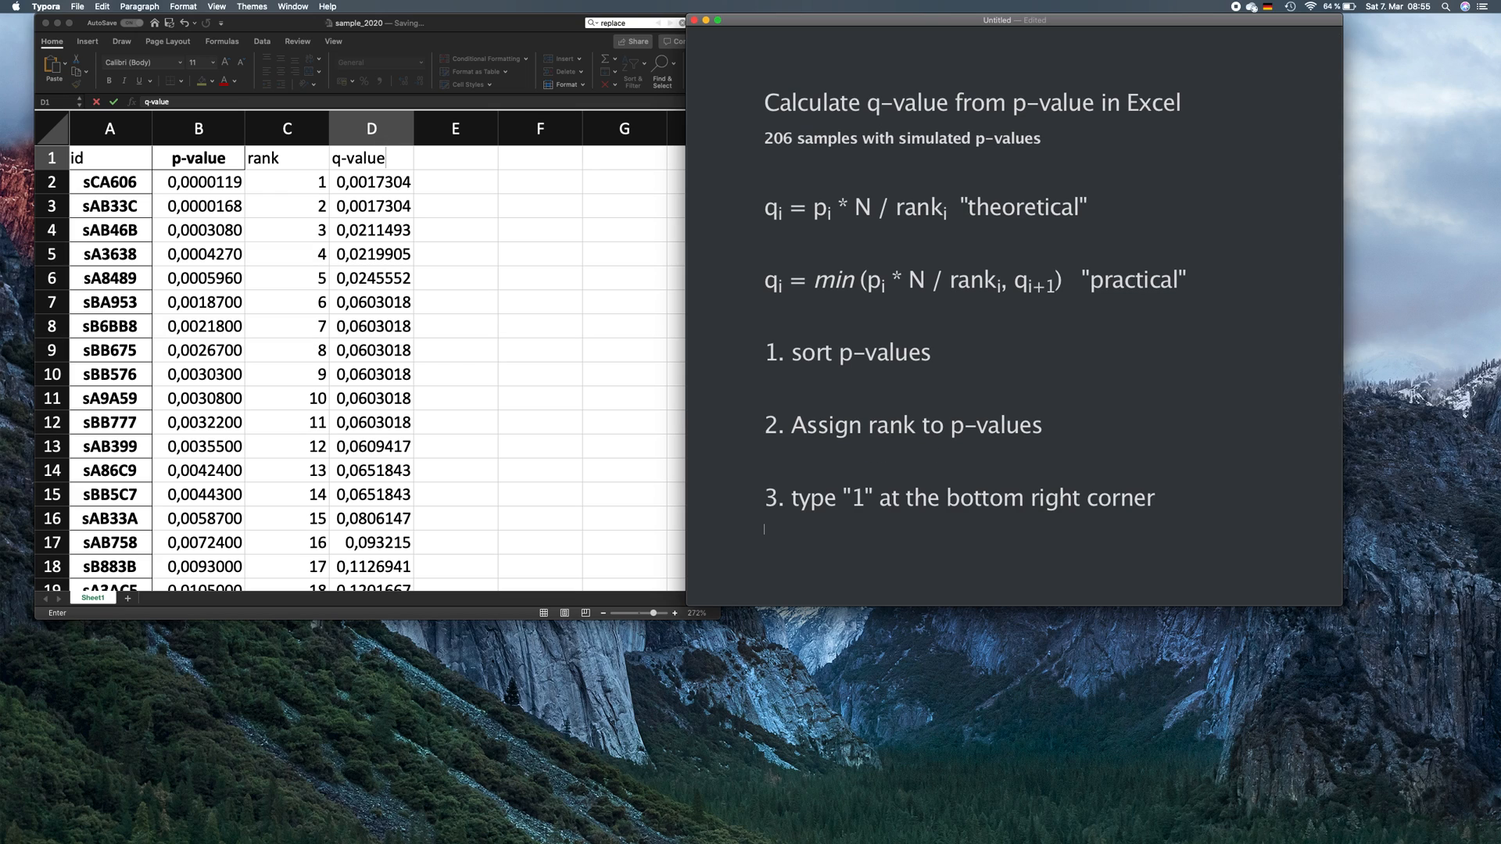
type("#")
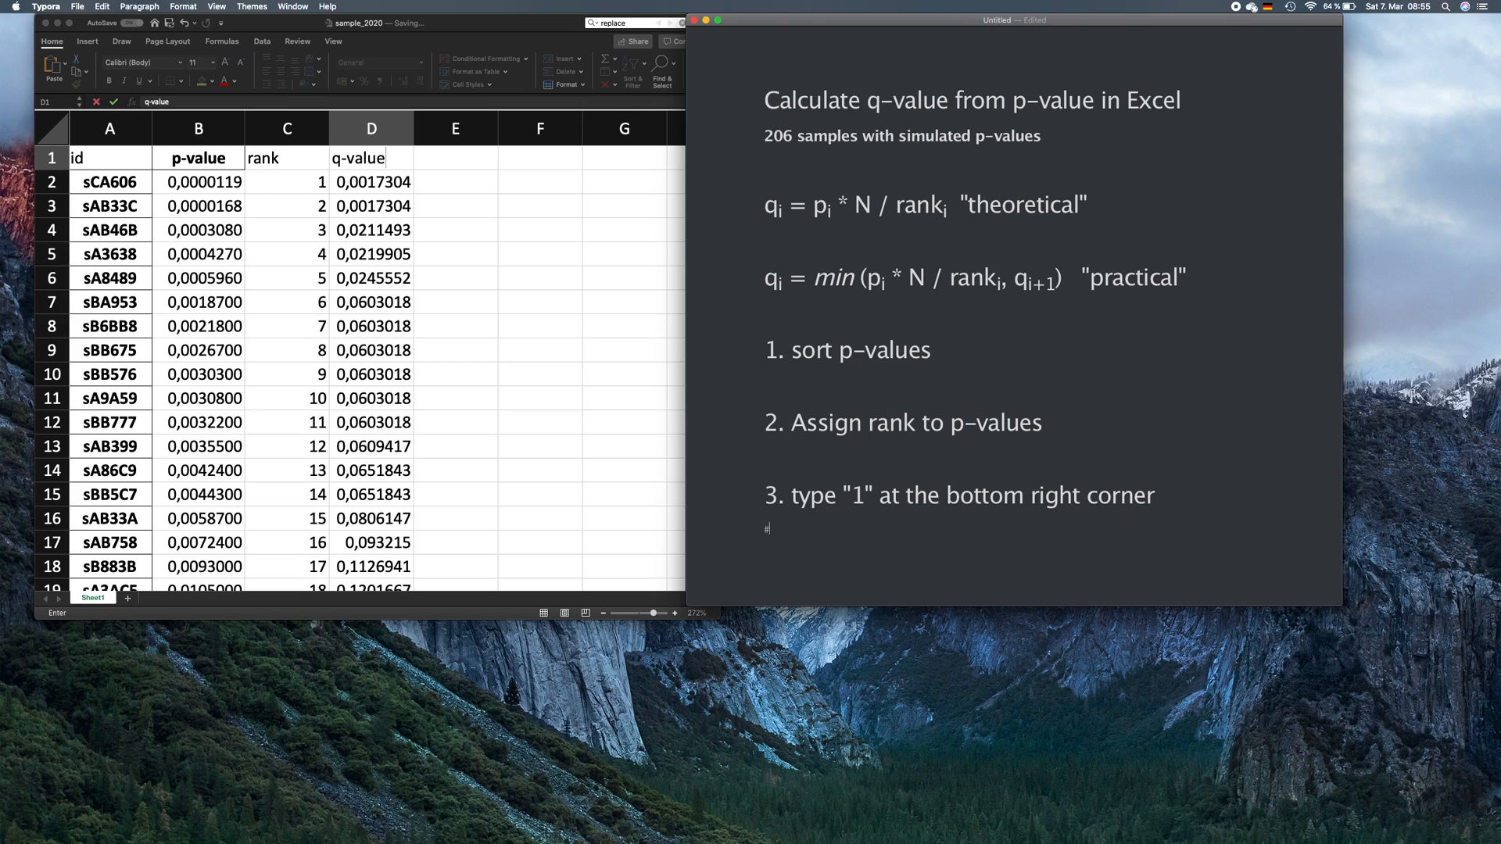